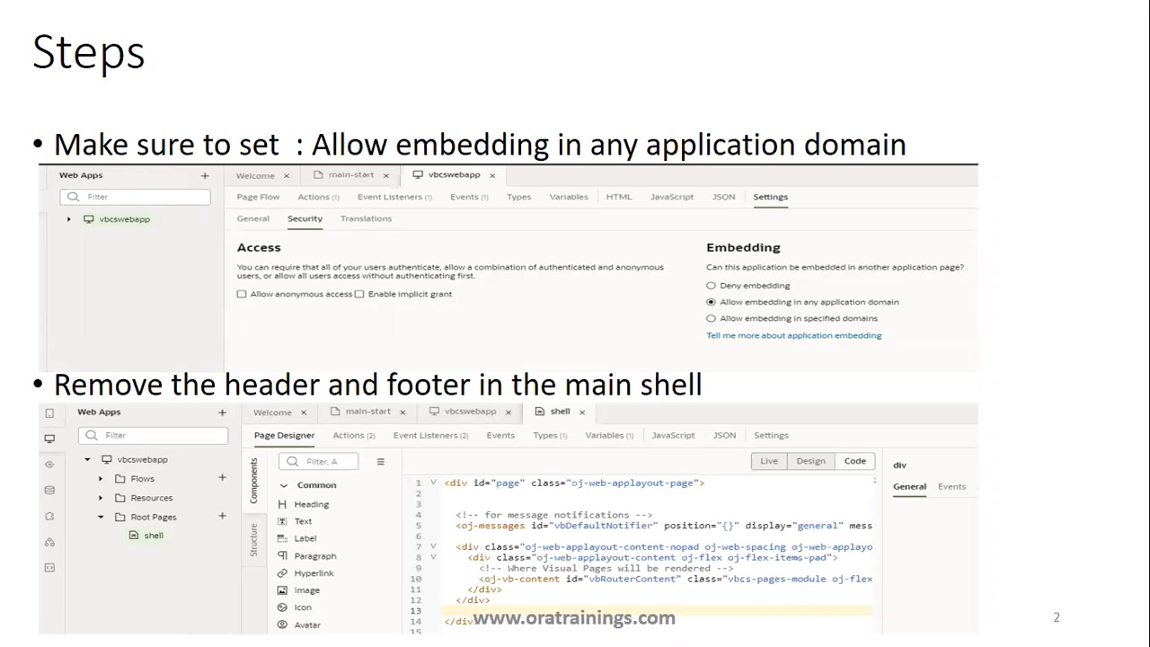
pyautogui.moveTo(692, 246)
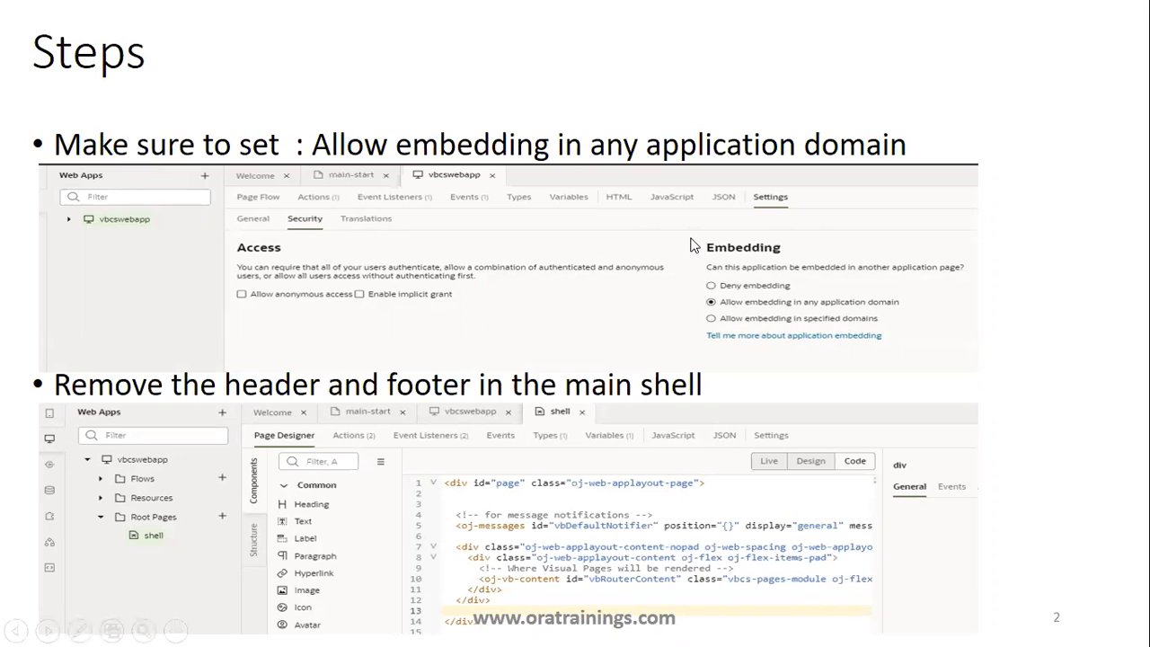
pyautogui.moveTo(770, 226)
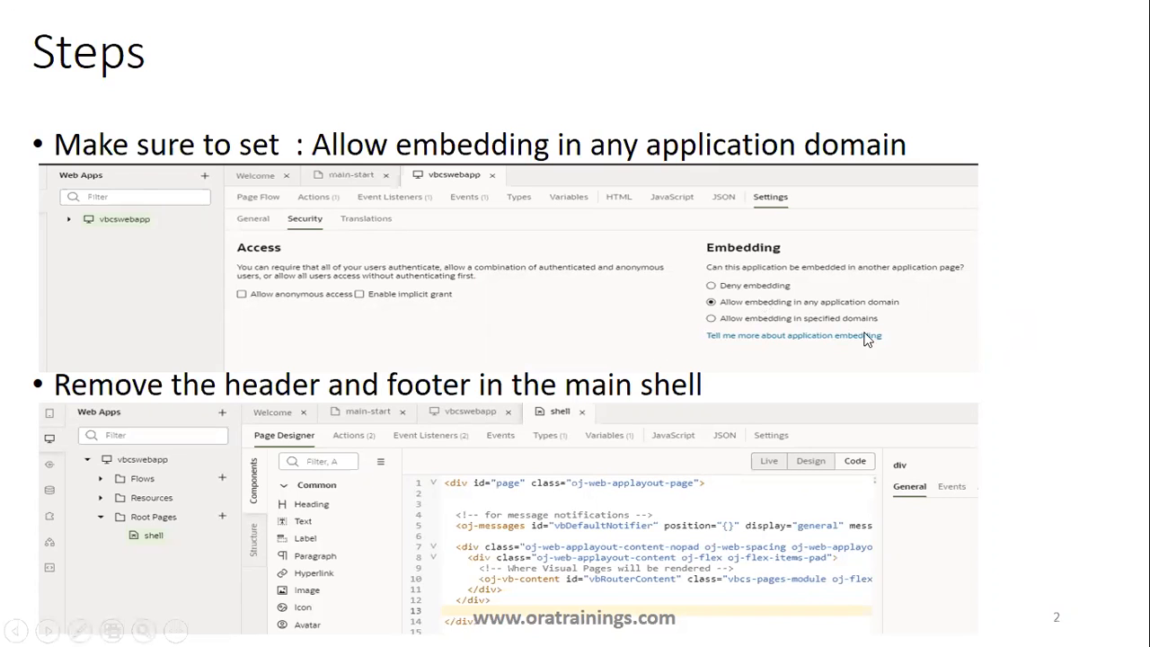
pyautogui.moveTo(820, 304)
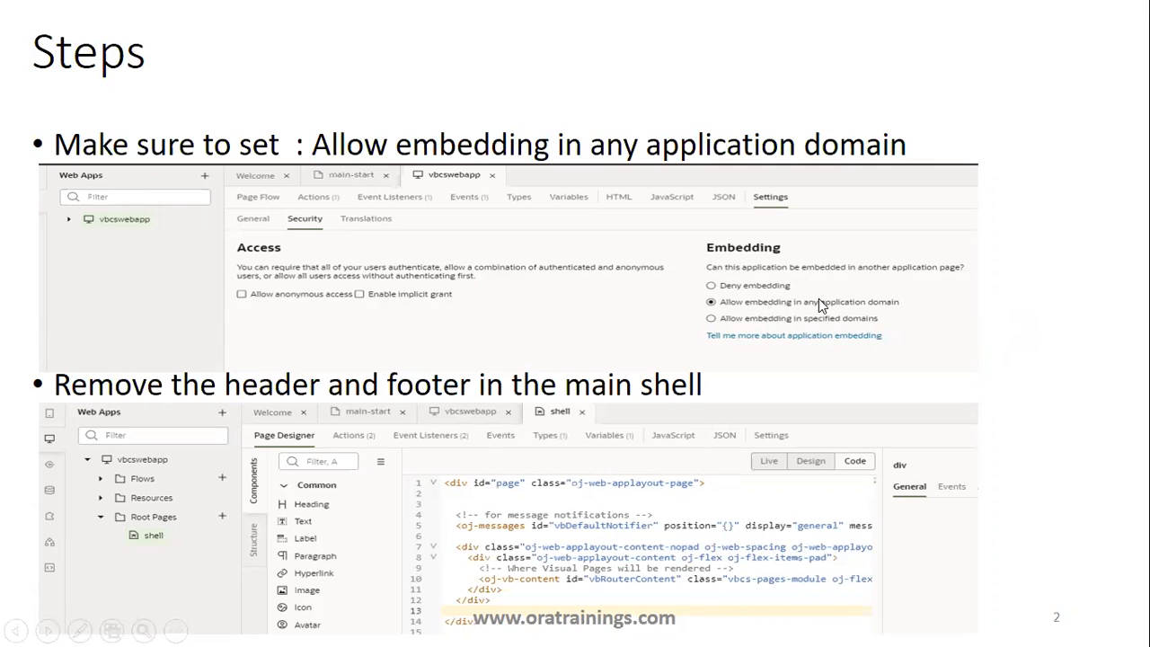
pyautogui.moveTo(986, 405)
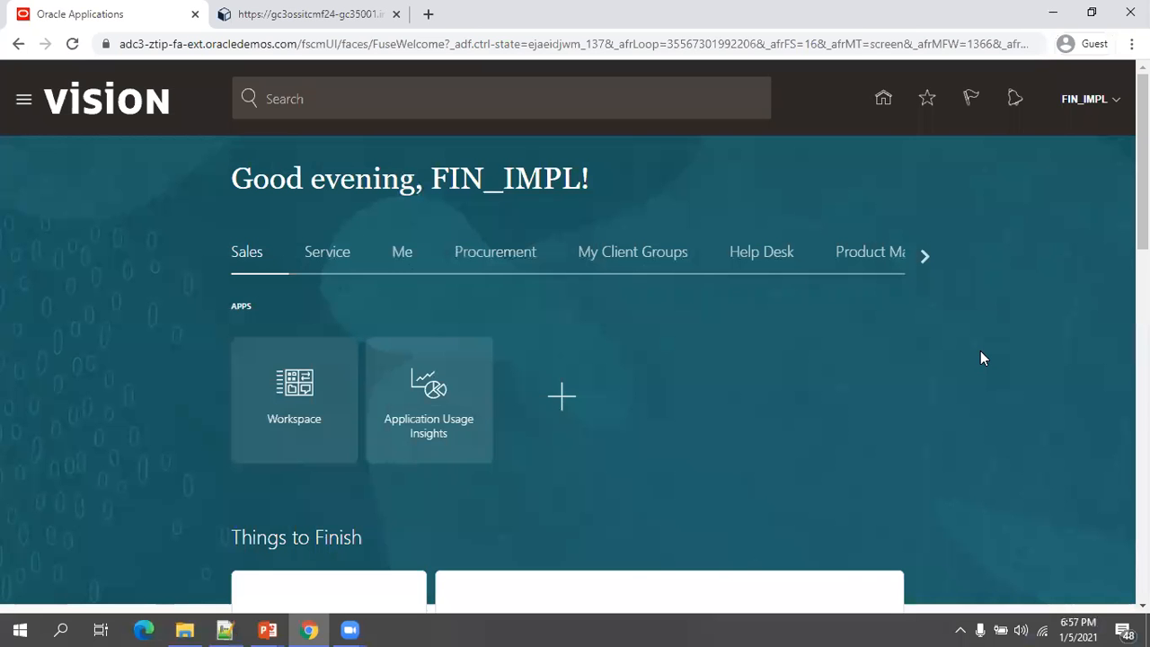
pyautogui.moveTo(775, 338)
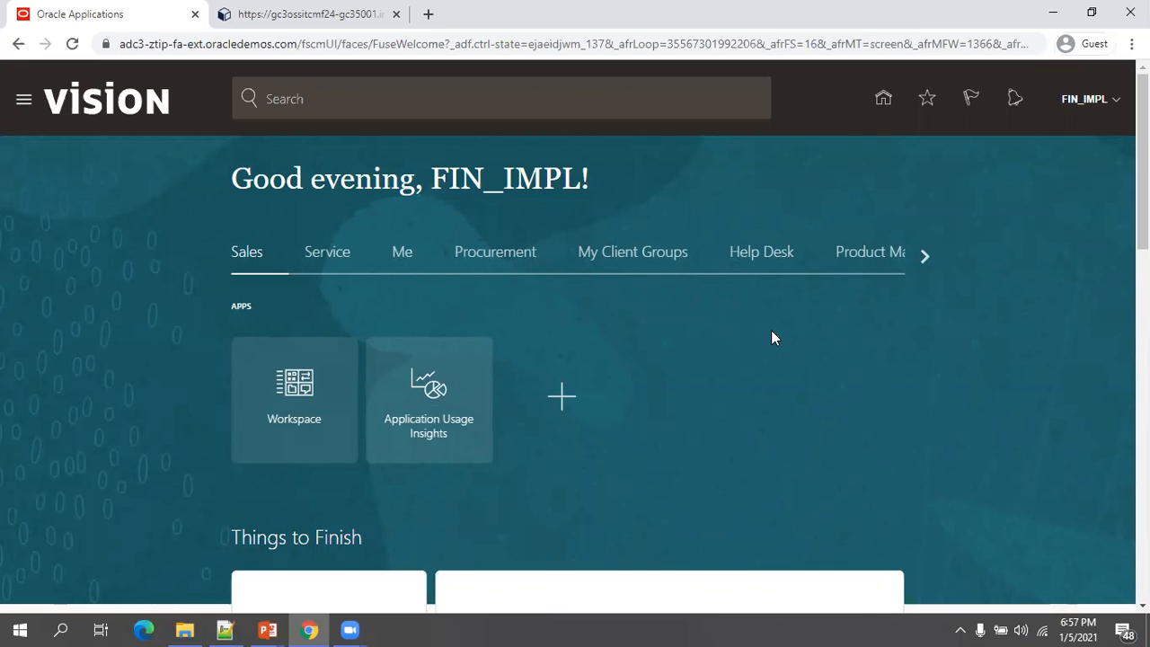
# Scroll the home page app groups and open Sandboxes from the Configuration group.
pyautogui.click(925, 256)
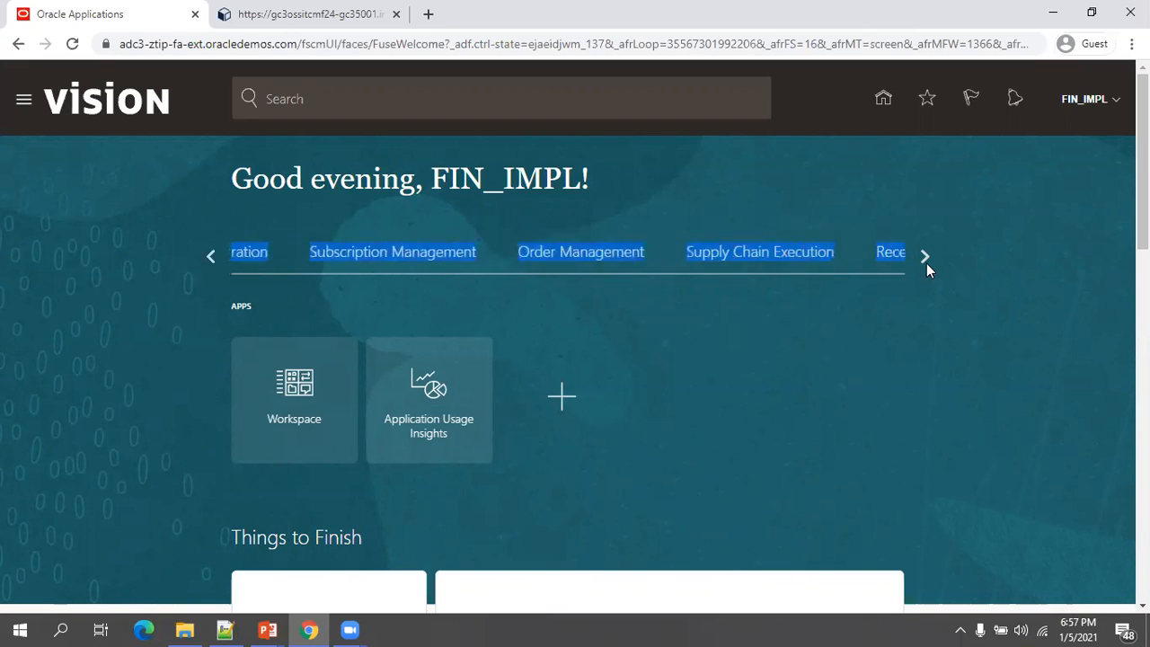
pyautogui.click(925, 255)
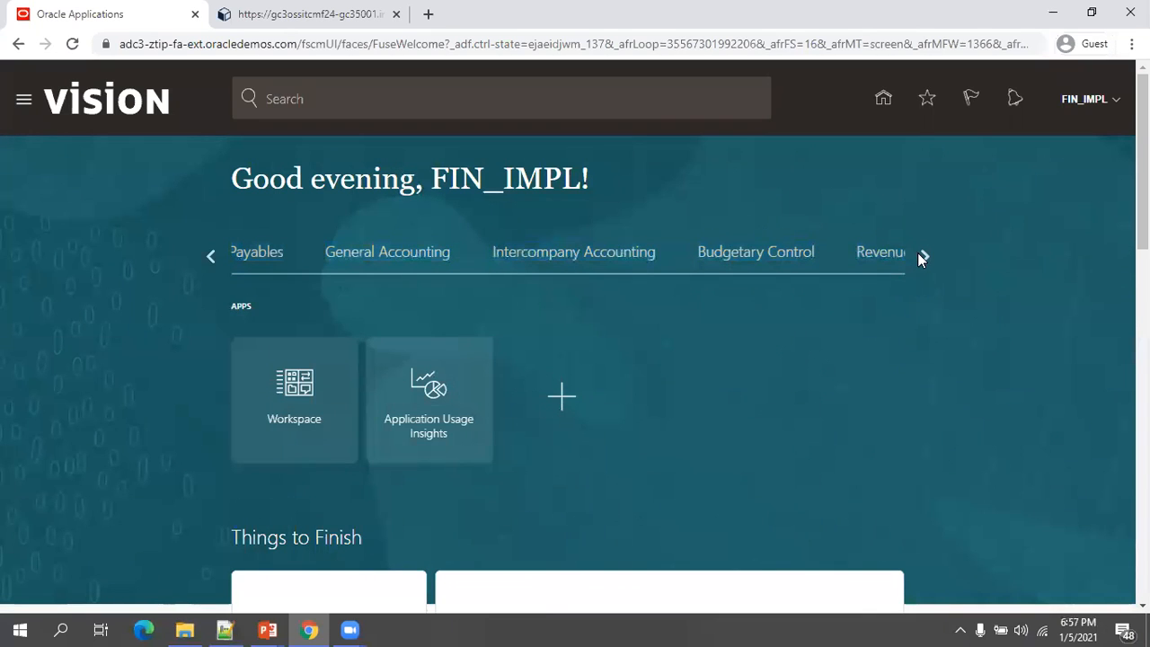
pyautogui.click(922, 255)
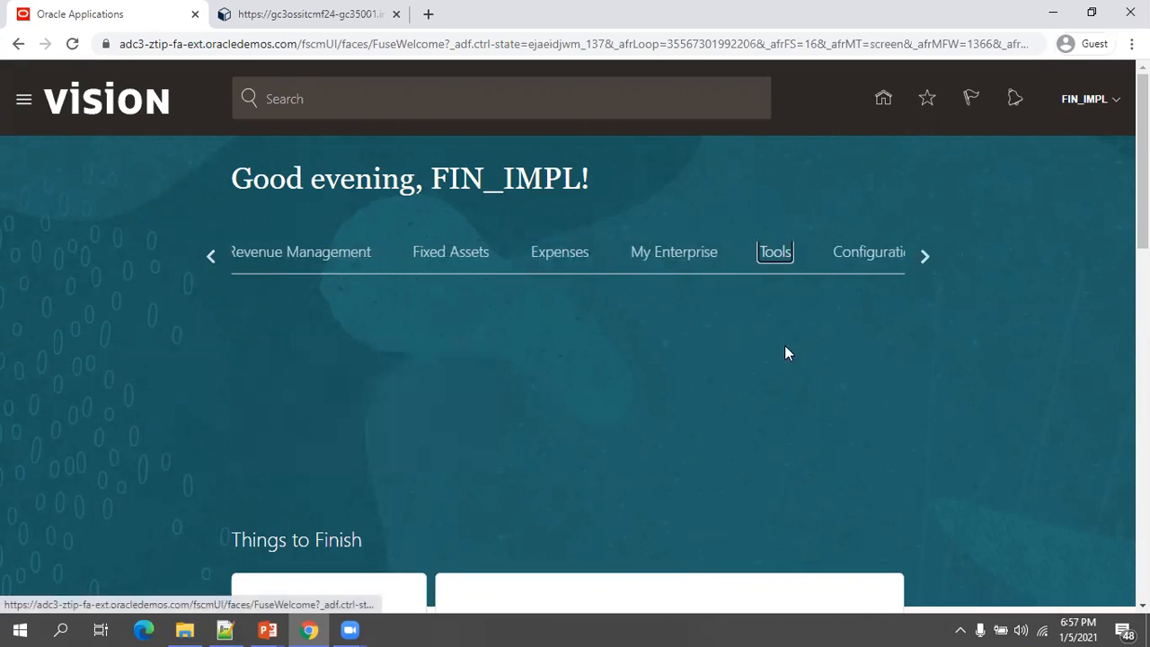
pyautogui.click(775, 252)
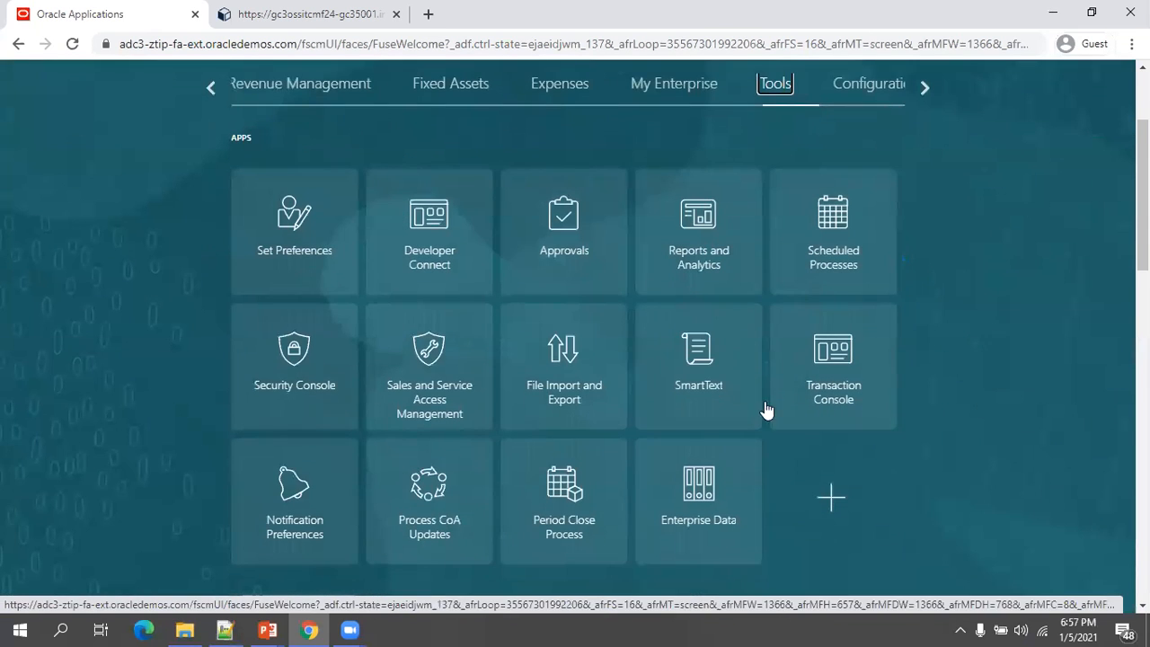
pyautogui.moveTo(876, 103)
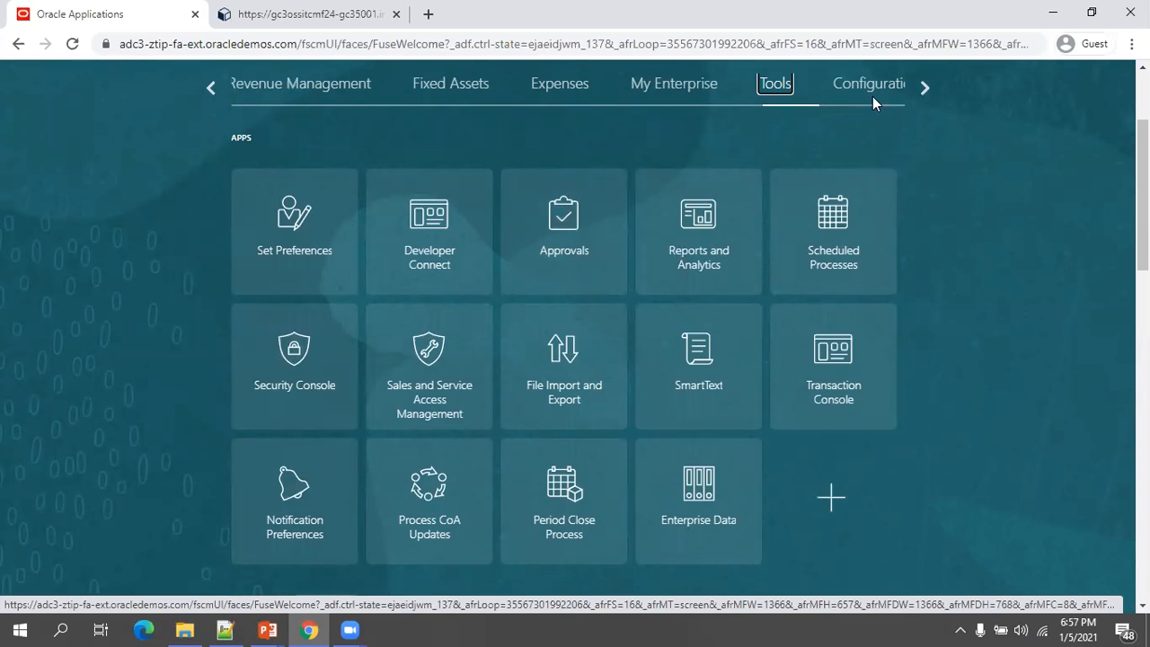
pyautogui.click(868, 84)
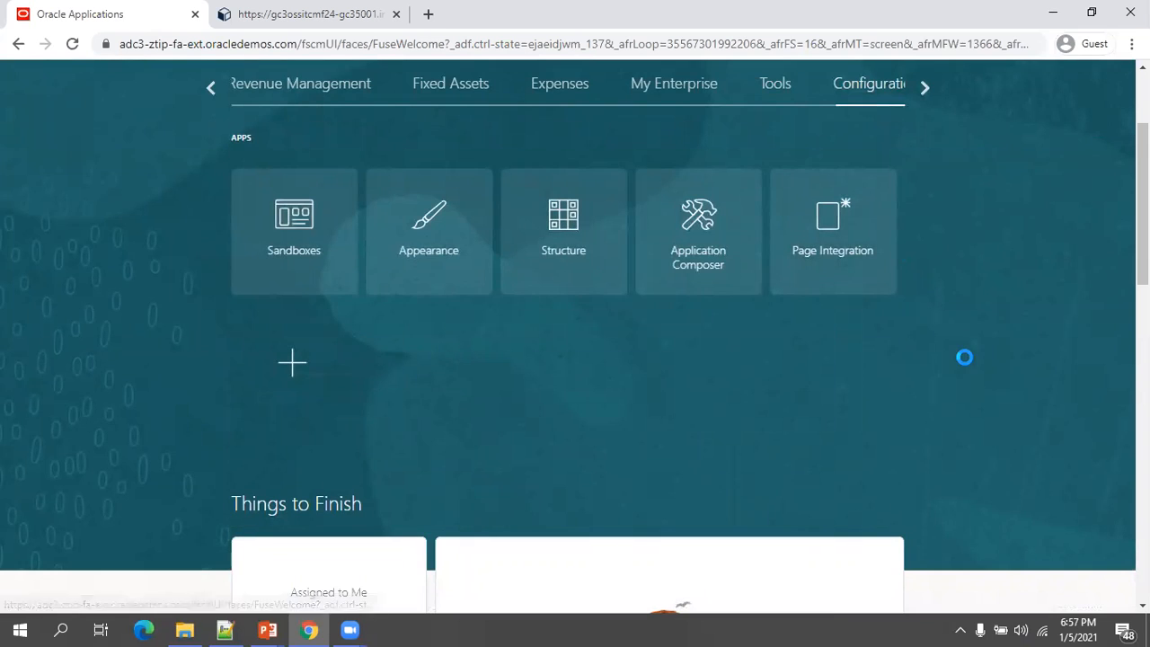
pyautogui.click(293, 231)
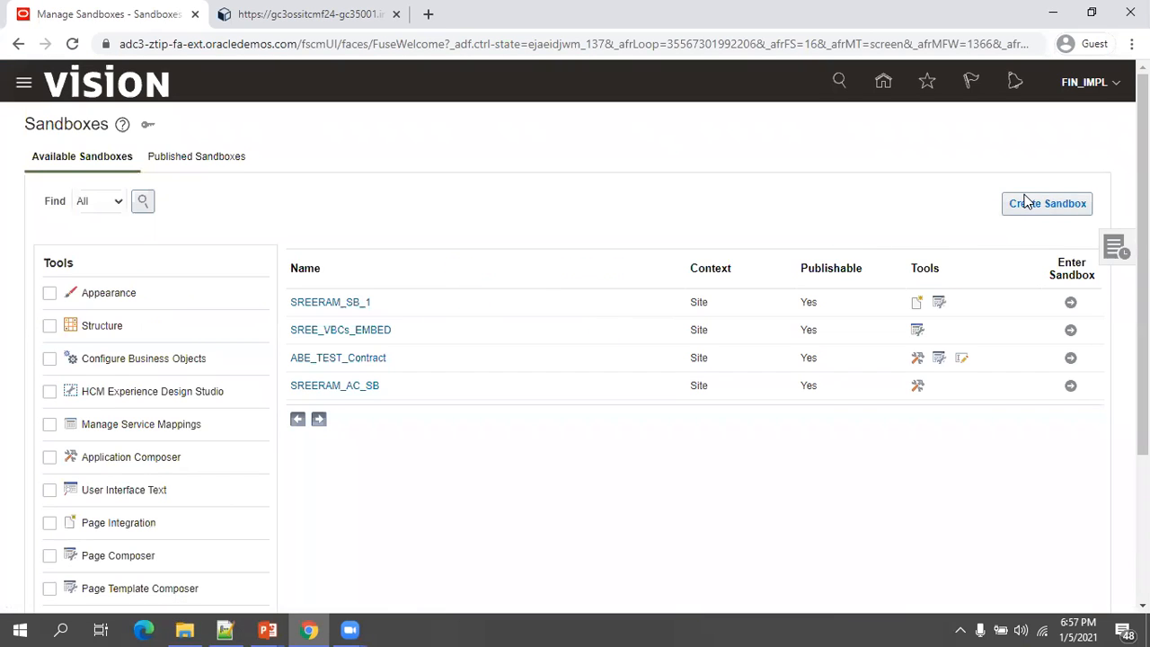
# Create and enter sandbox EMBED_VBCS_SB with Page Composer enabled, browser in full screen.
pyautogui.click(1047, 203)
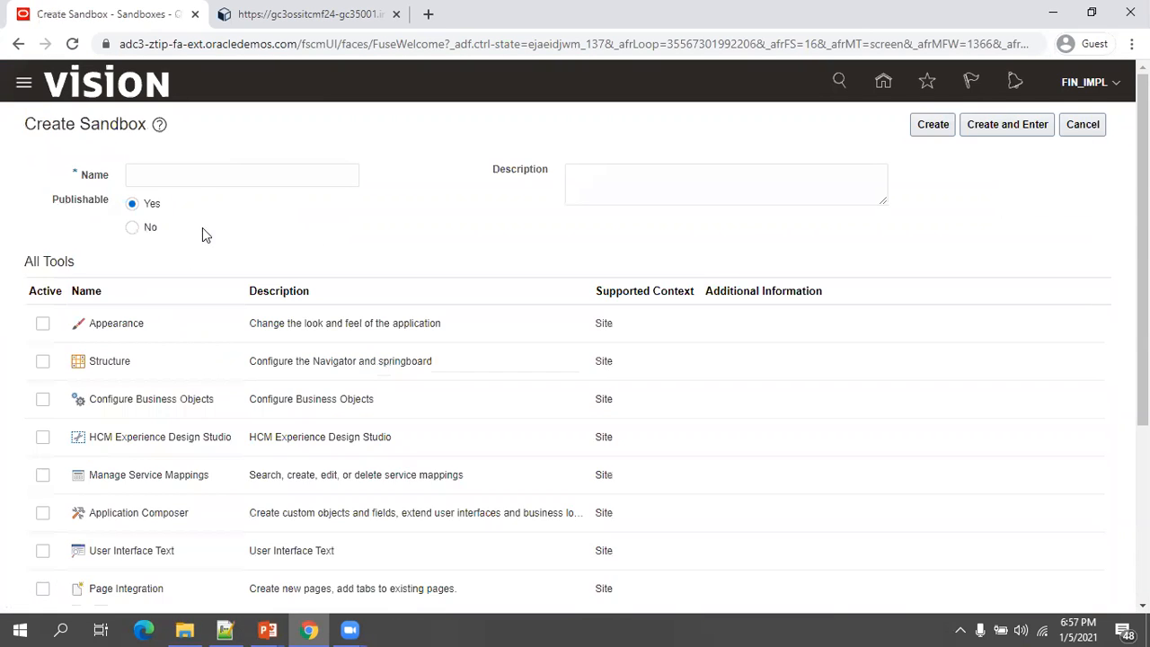
pyautogui.write('emb')
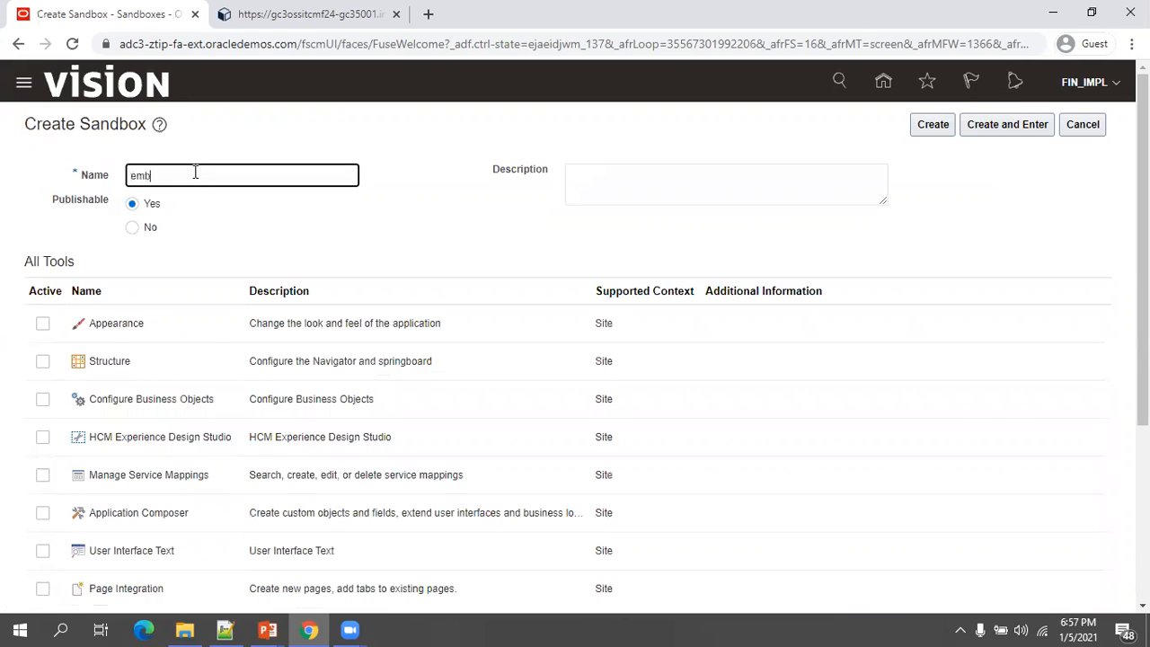
pyautogui.write('EMBED_VBCS_SB')
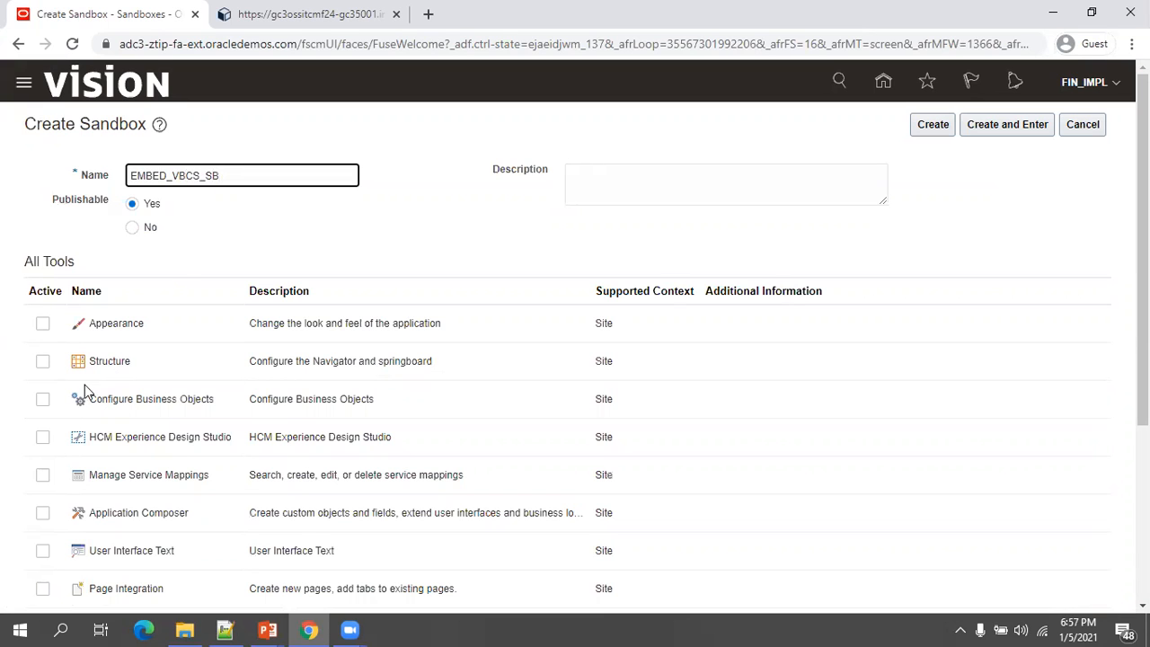
pyautogui.scroll(-3)
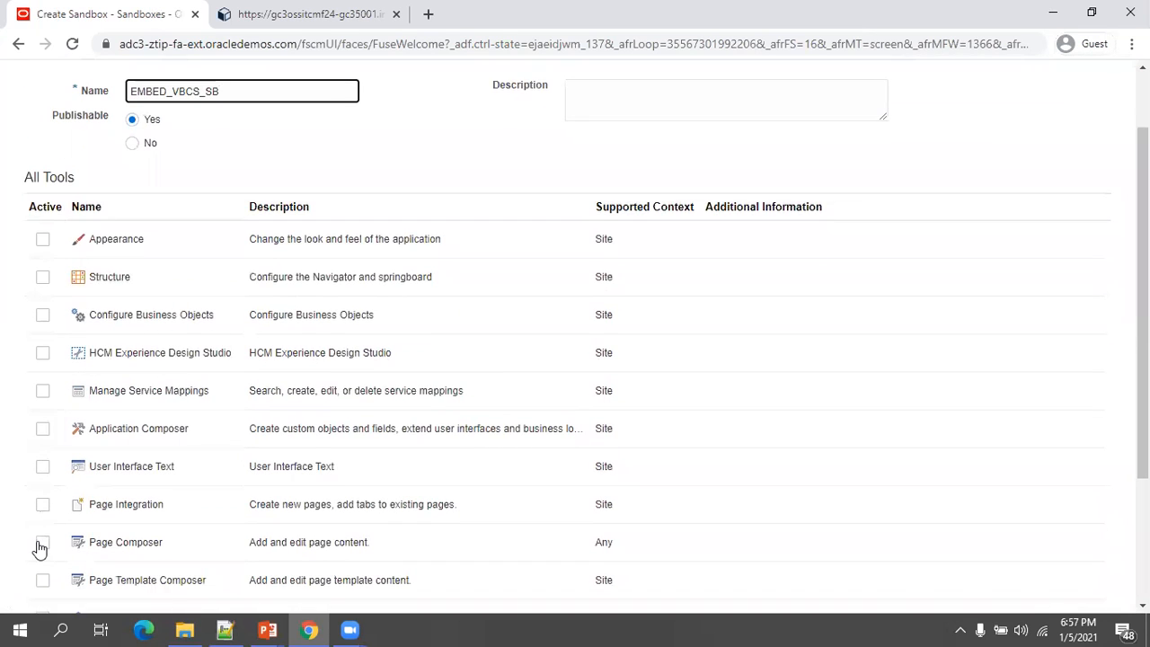
pyautogui.click(42, 542)
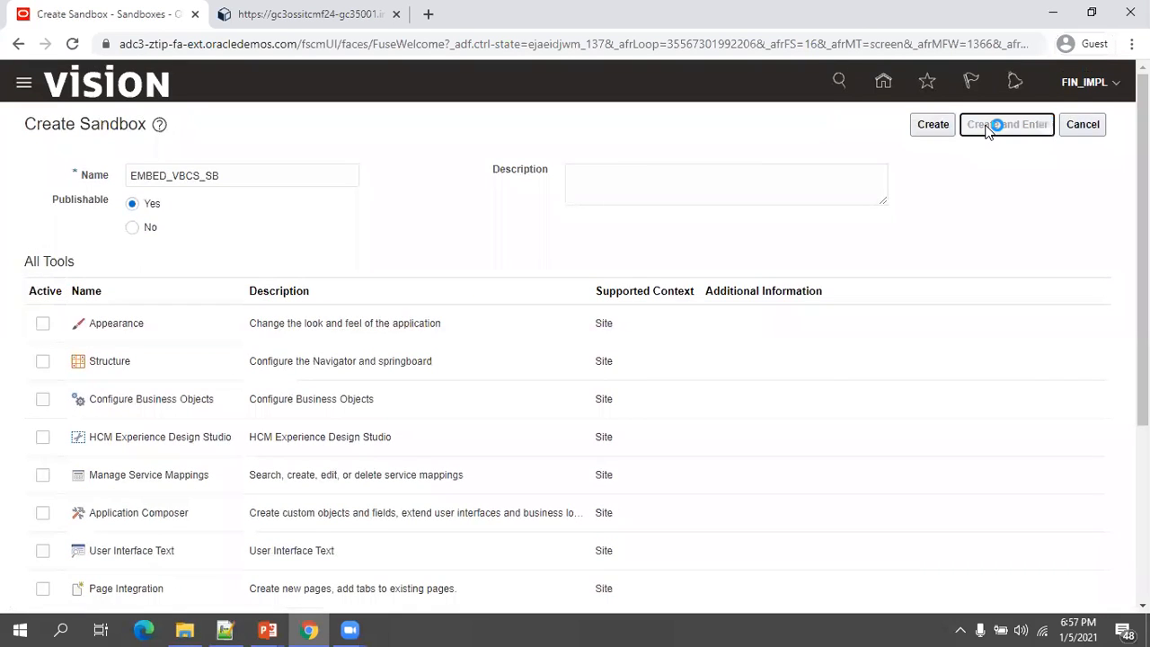
pyautogui.click(1007, 124)
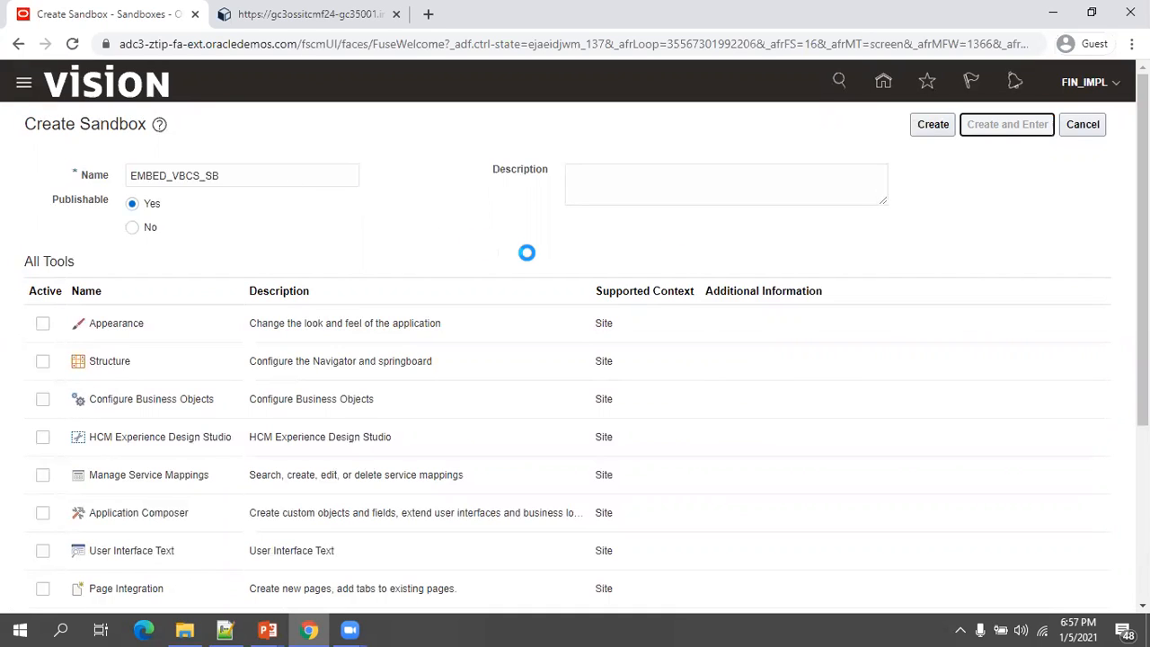
pyautogui.click(1007, 124)
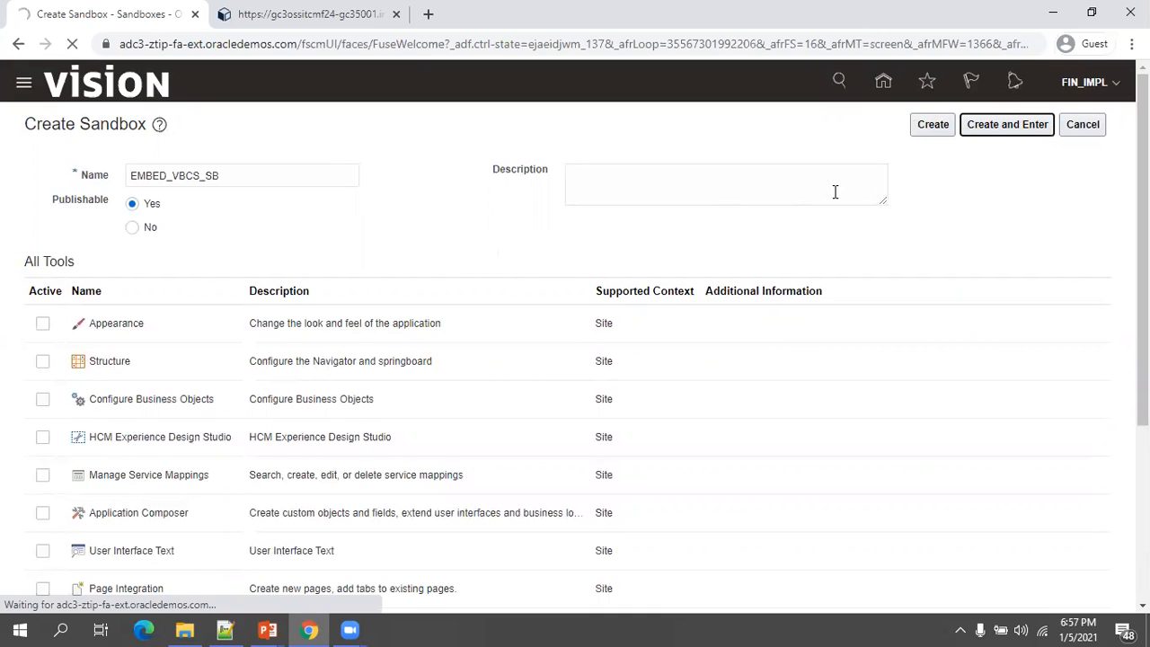
pyautogui.press('F11')
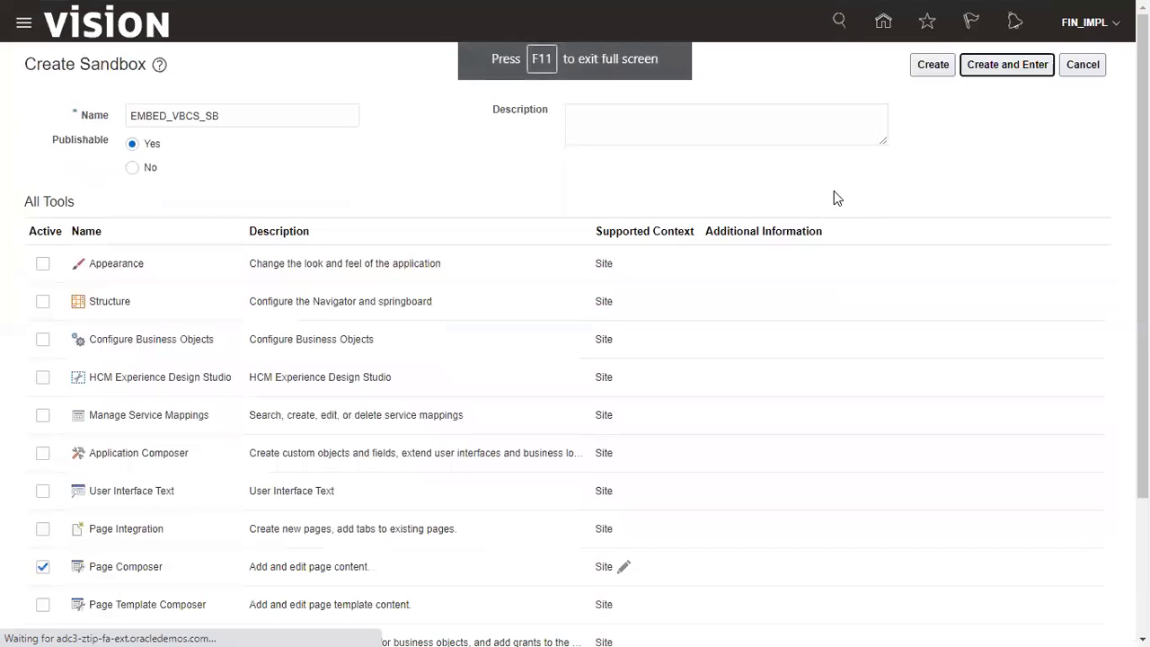
pyautogui.moveTo(1020, 267)
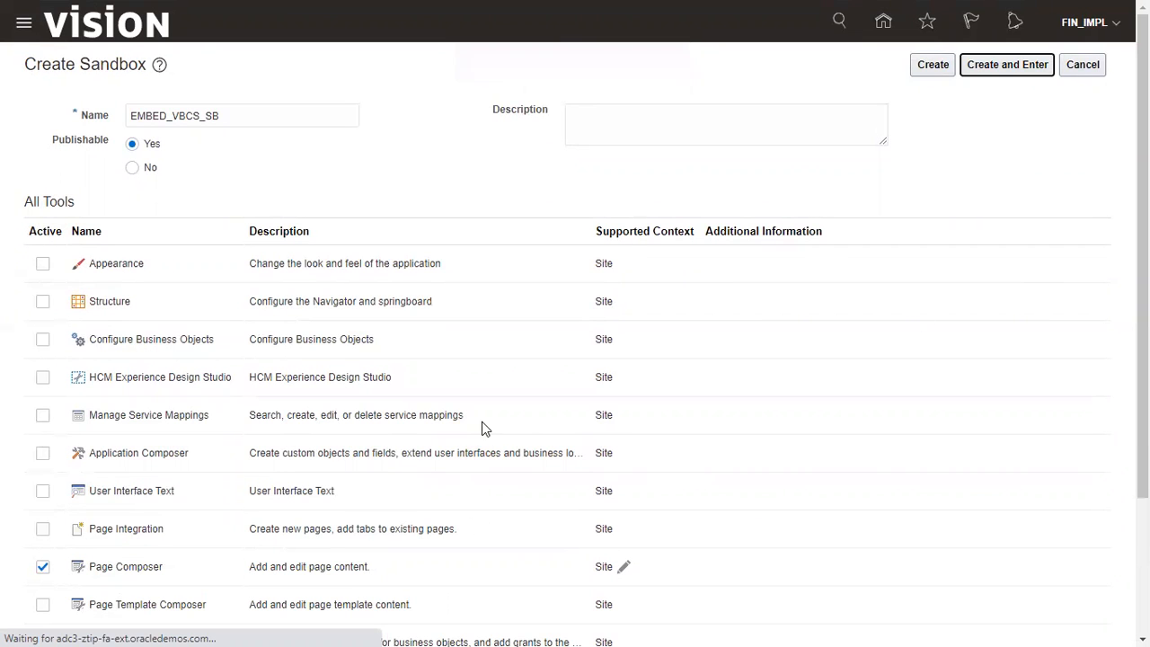
# Move through the home carousel to the Receivables group and launch the Billing tile.
pyautogui.click(1007, 64)
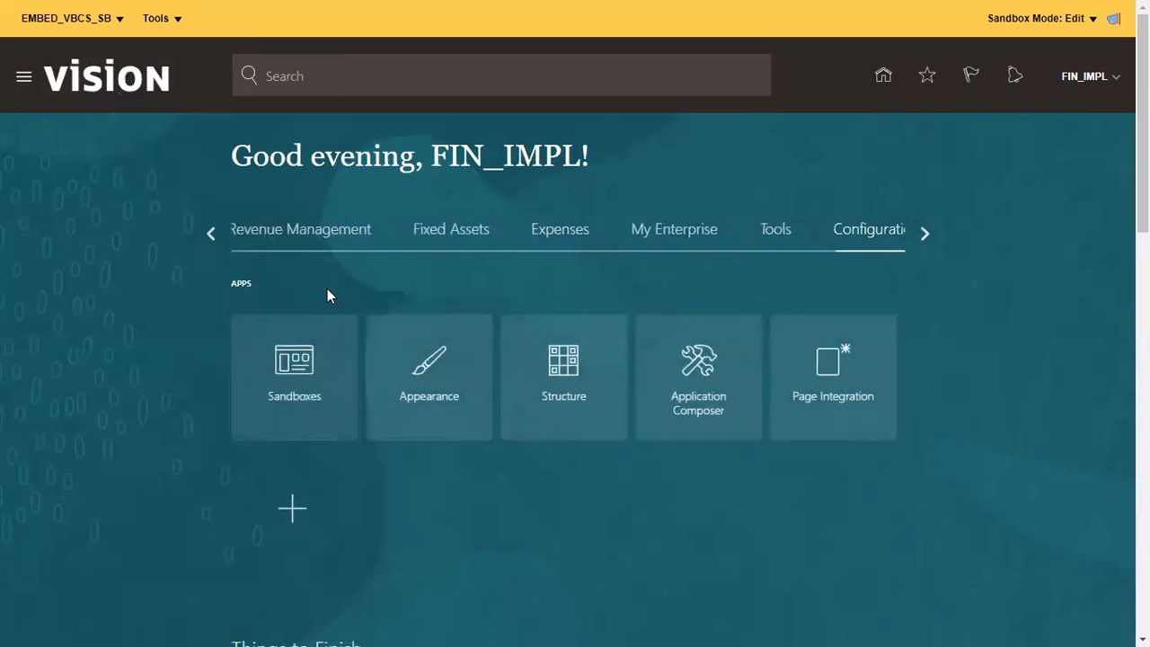
pyautogui.moveTo(524, 265)
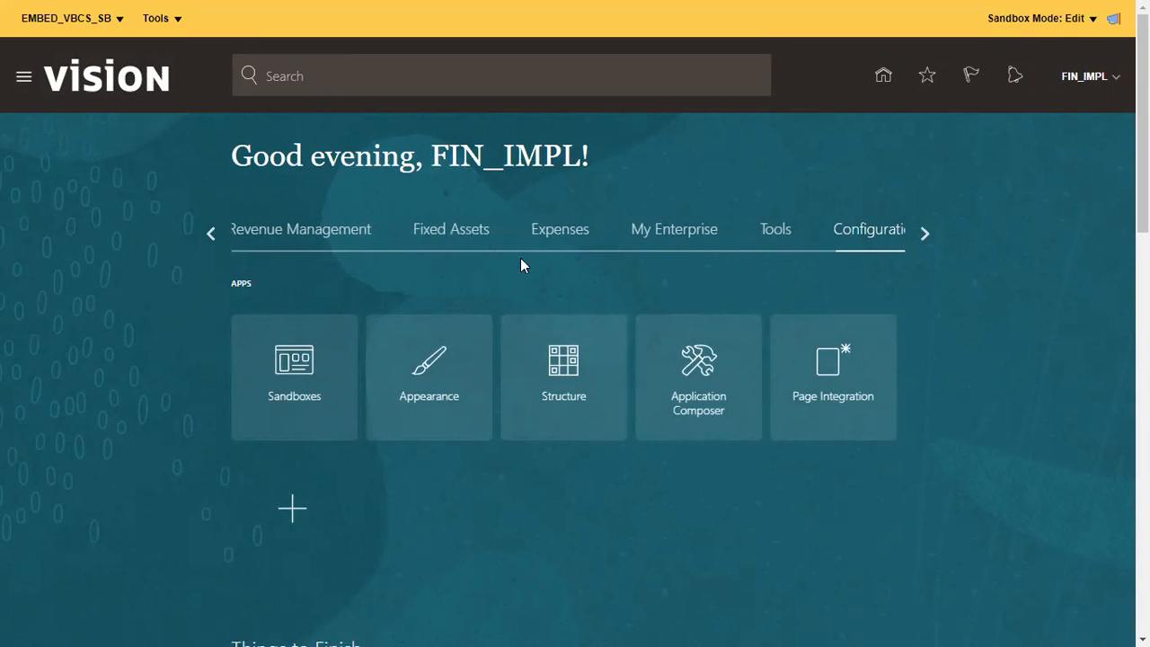
pyautogui.moveTo(256, 247)
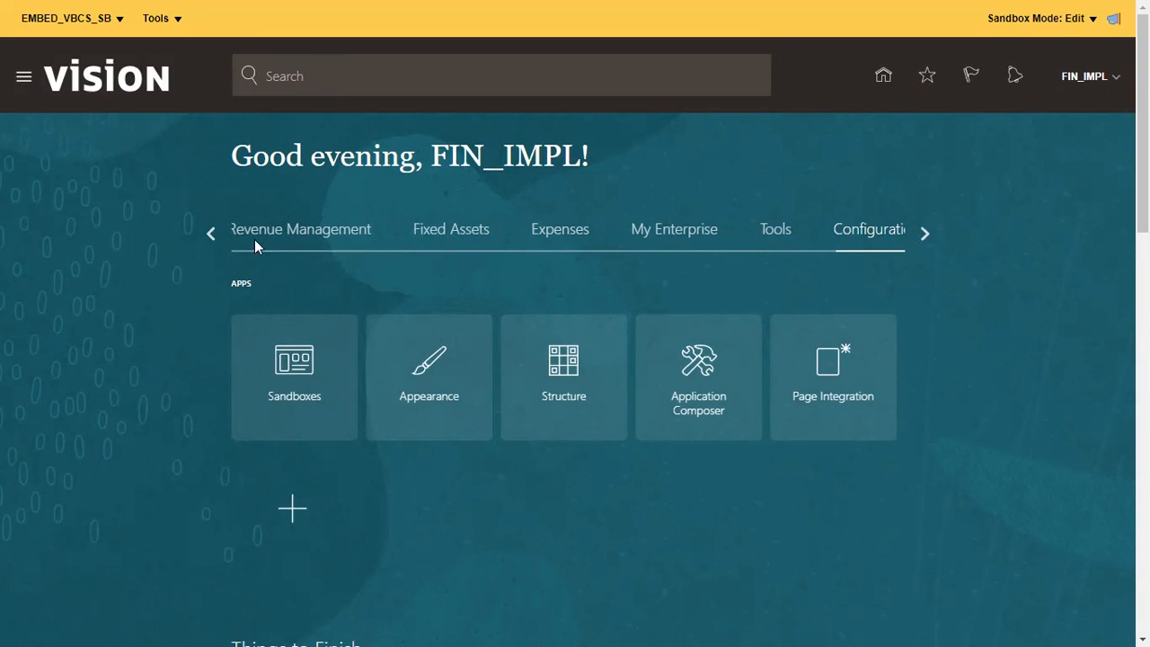
pyautogui.click(560, 230)
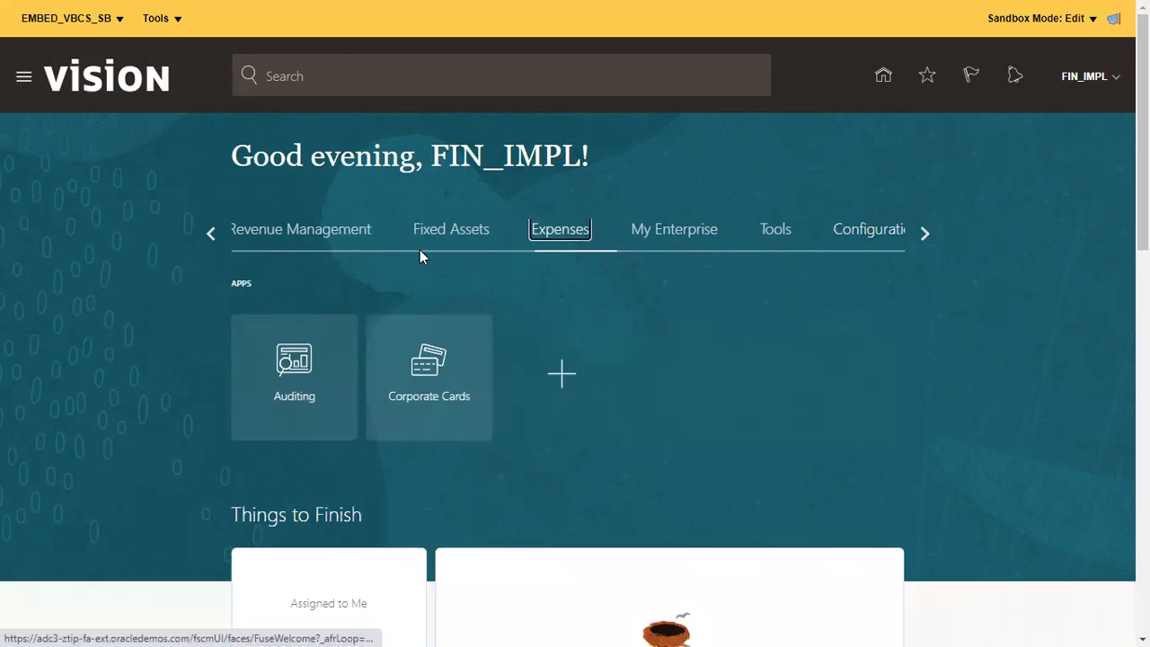
pyautogui.click(210, 233)
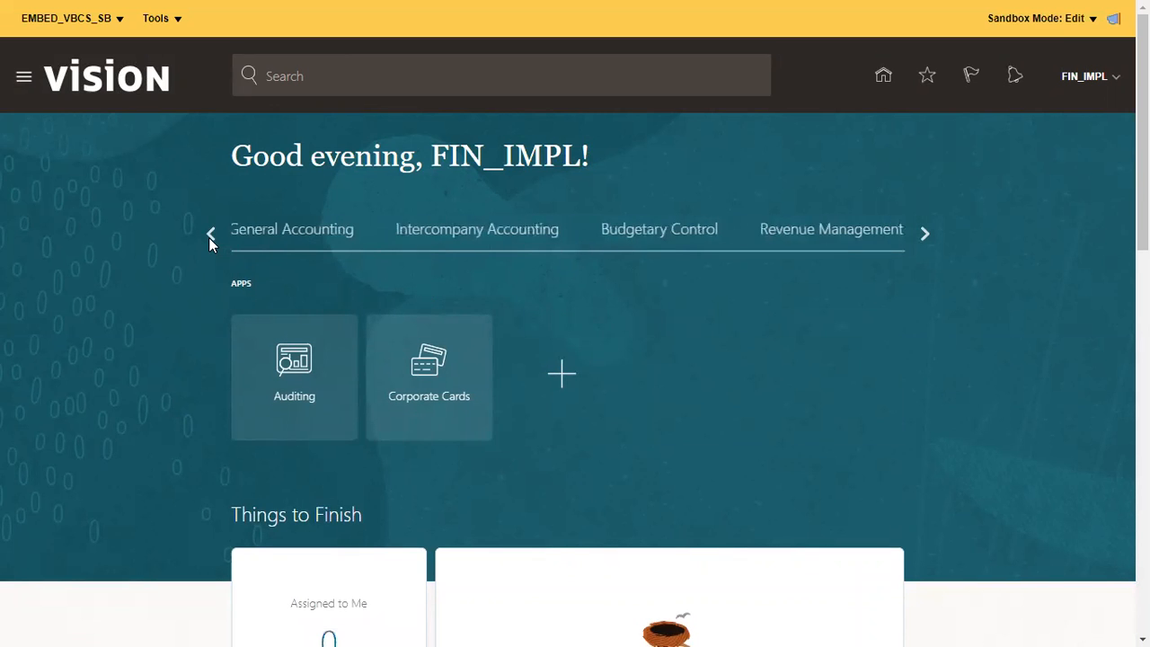
pyautogui.click(925, 232)
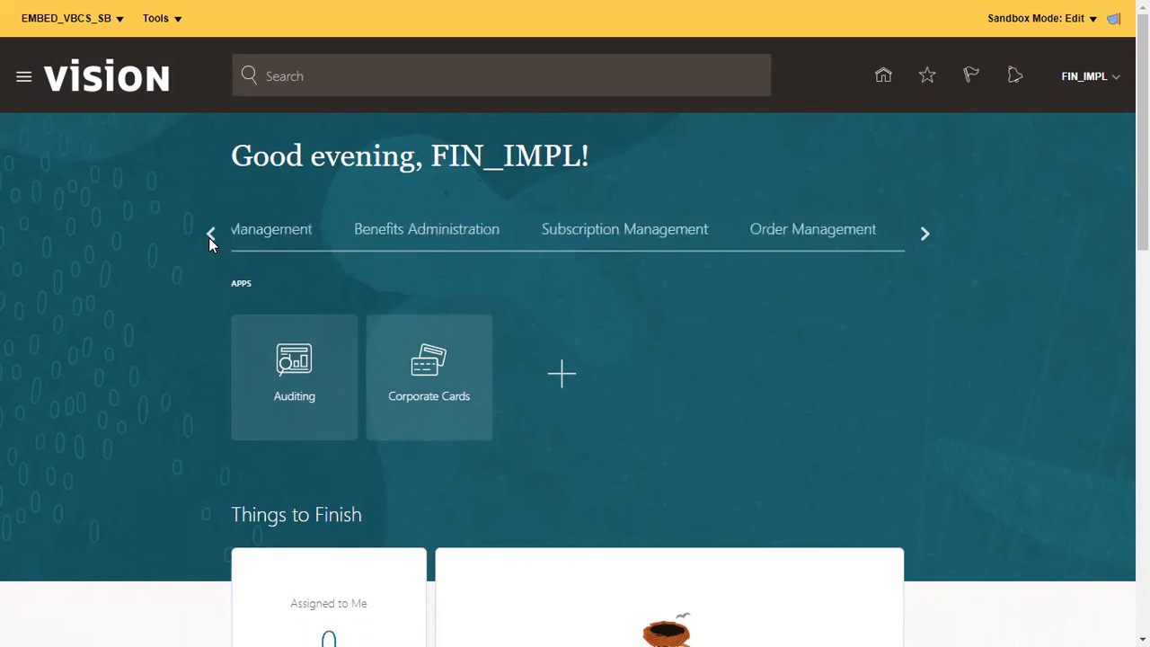
pyautogui.click(925, 233)
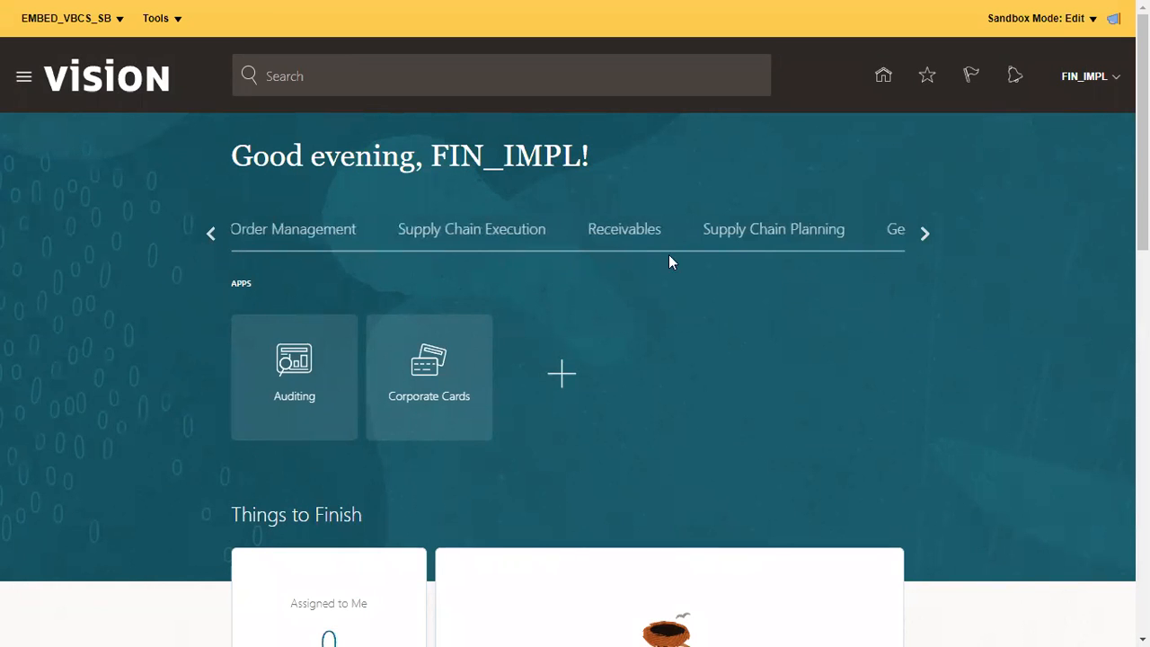
pyautogui.click(624, 229)
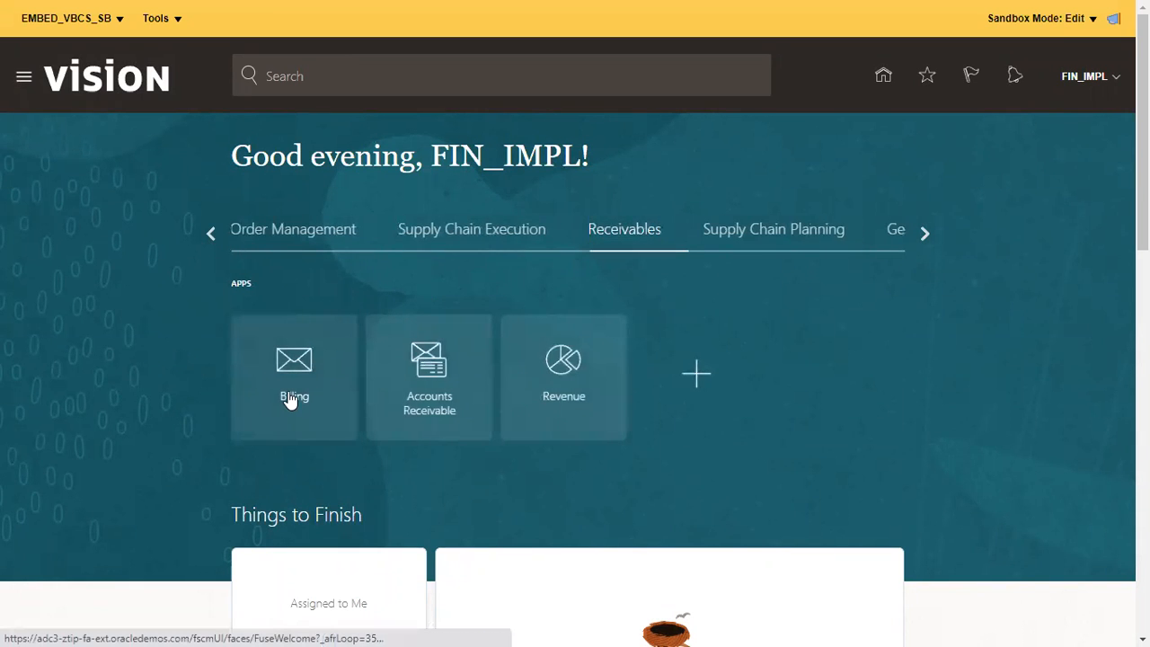
pyautogui.click(293, 373)
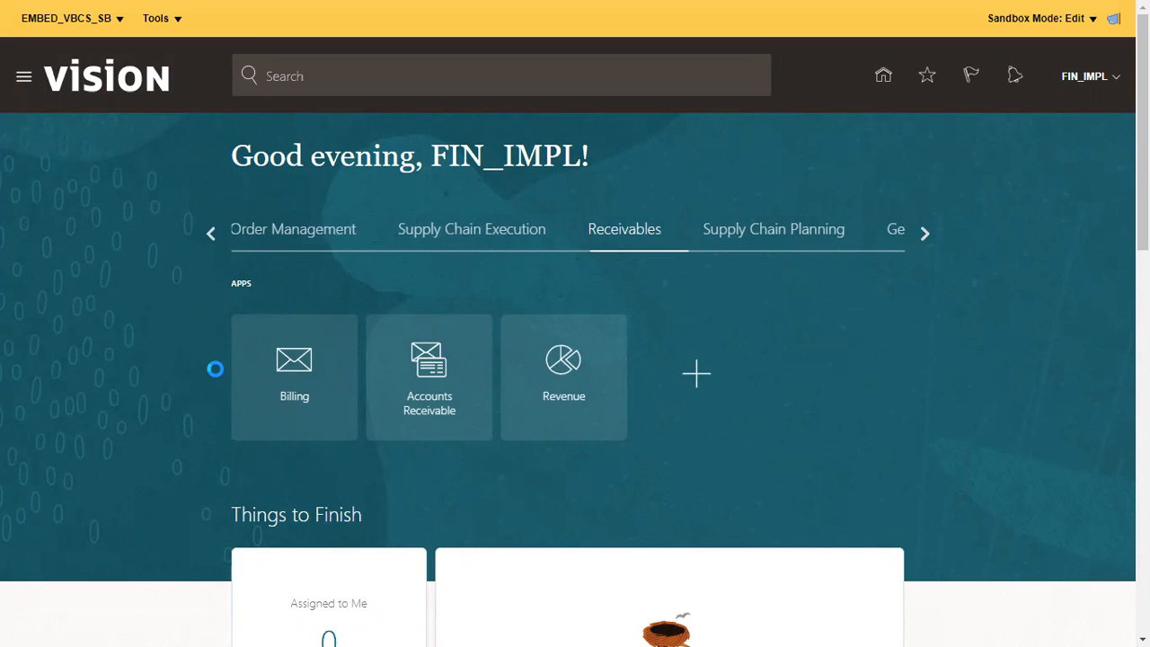
# Open the Tools menu on the Billing work area to reach Page Composer.
pyautogui.click(294, 375)
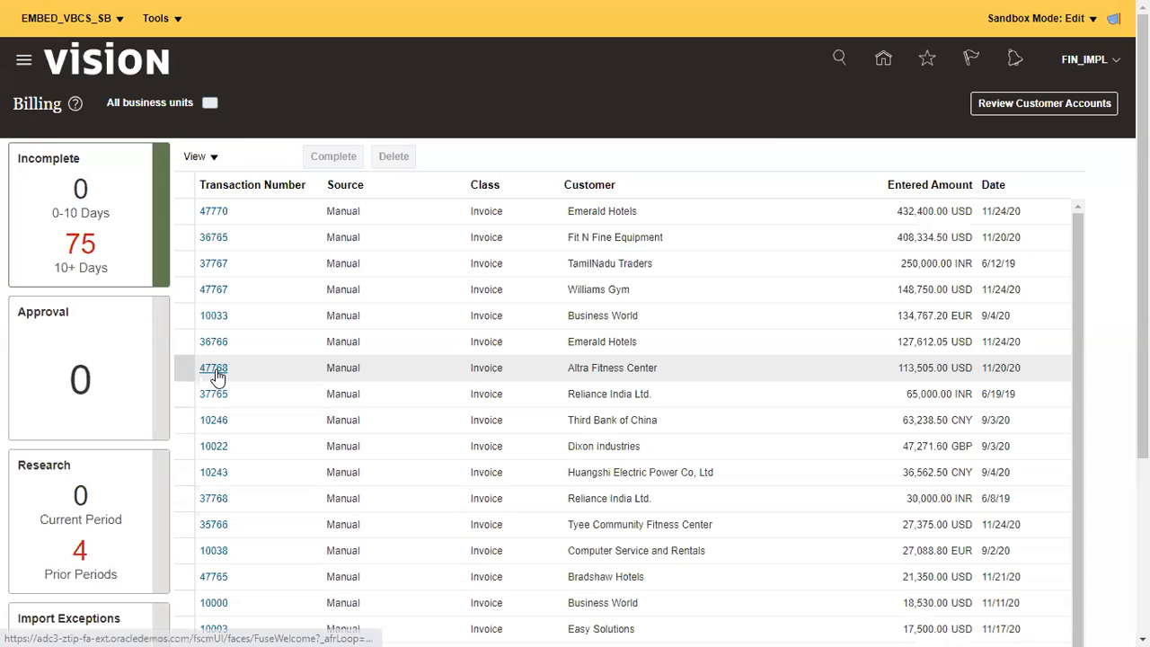
pyautogui.click(155, 18)
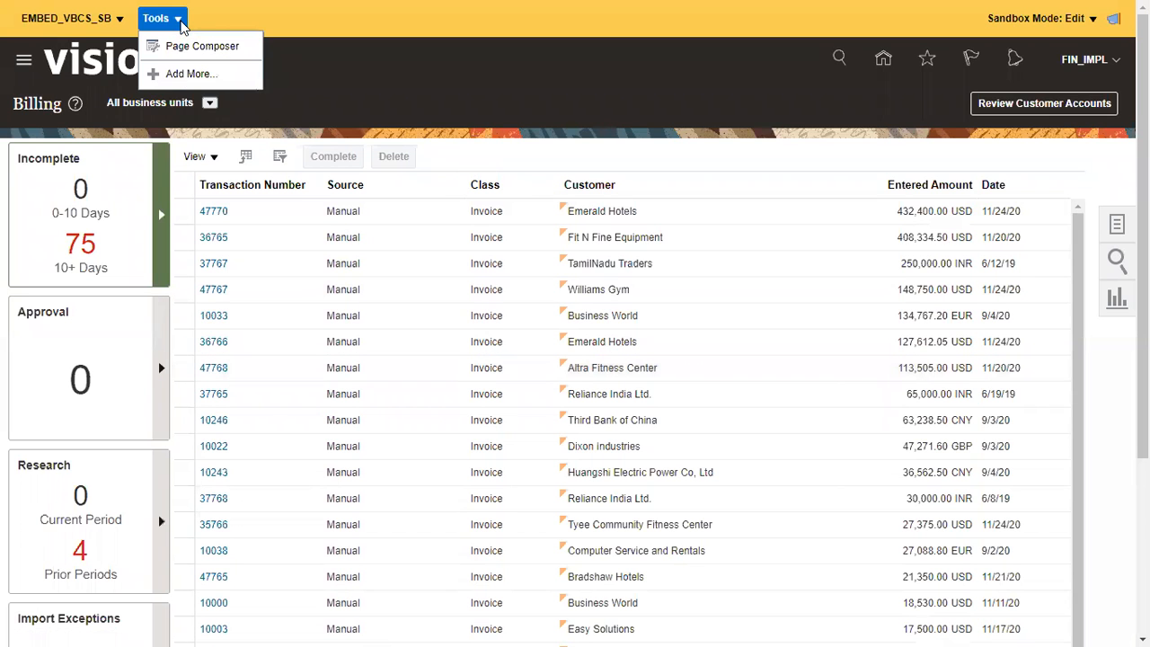
pyautogui.moveTo(202, 46)
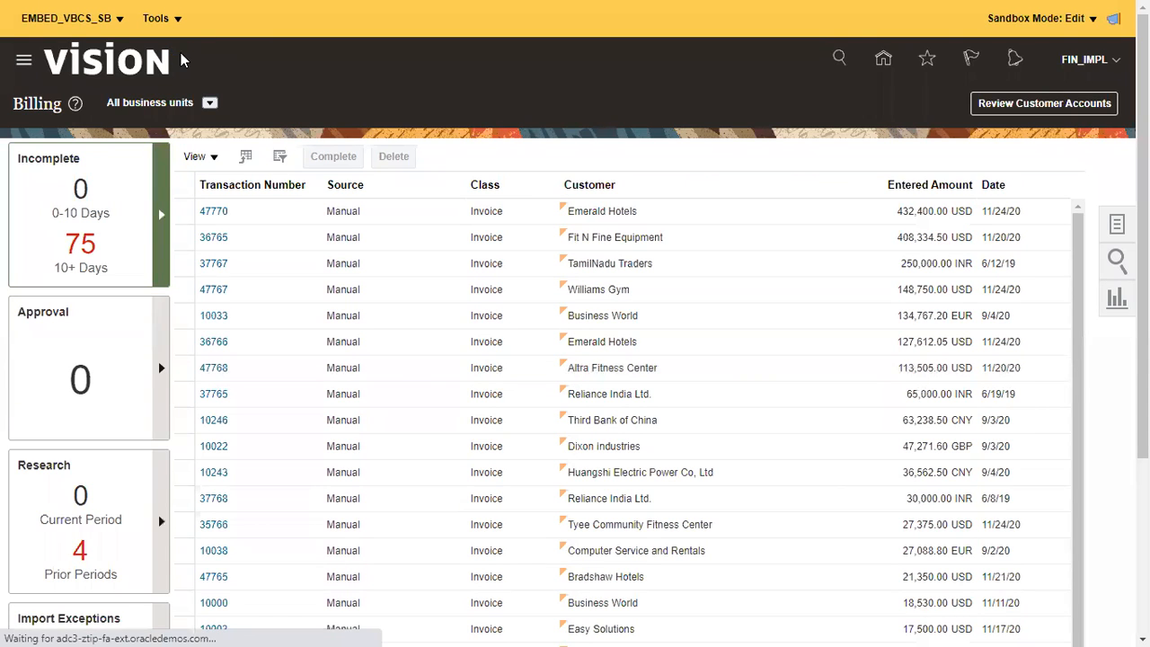
pyautogui.moveTo(353, 261)
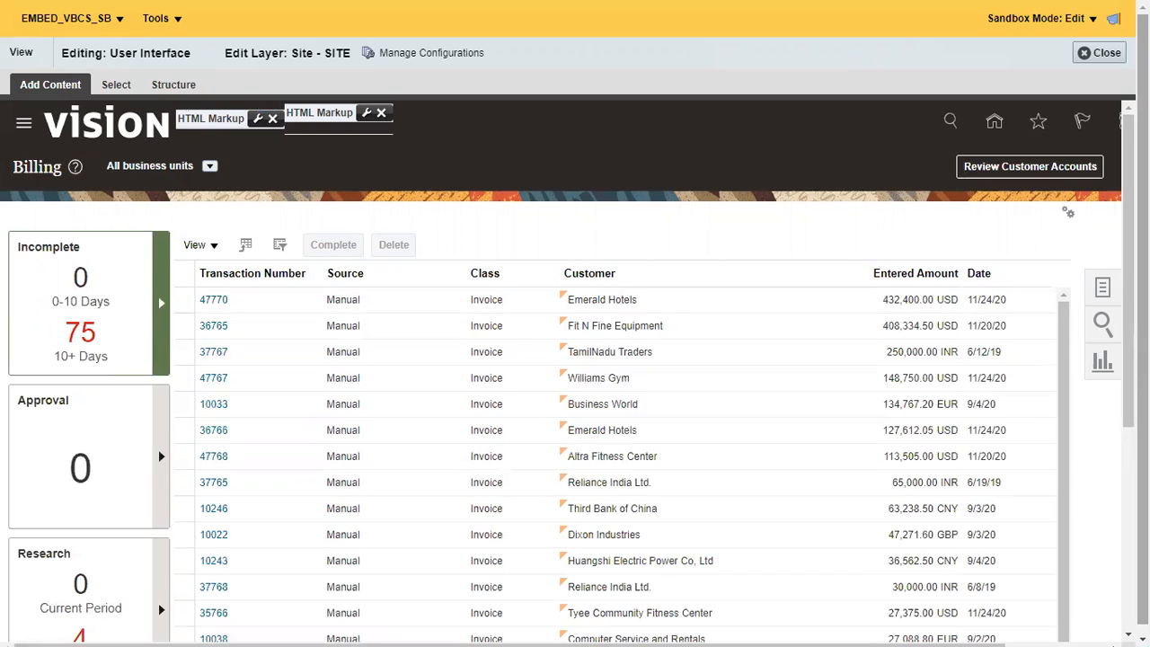
# Switch Page Composer to the Structure view and confirm editing the shared panelGroupLayout.
pyautogui.click(172, 83)
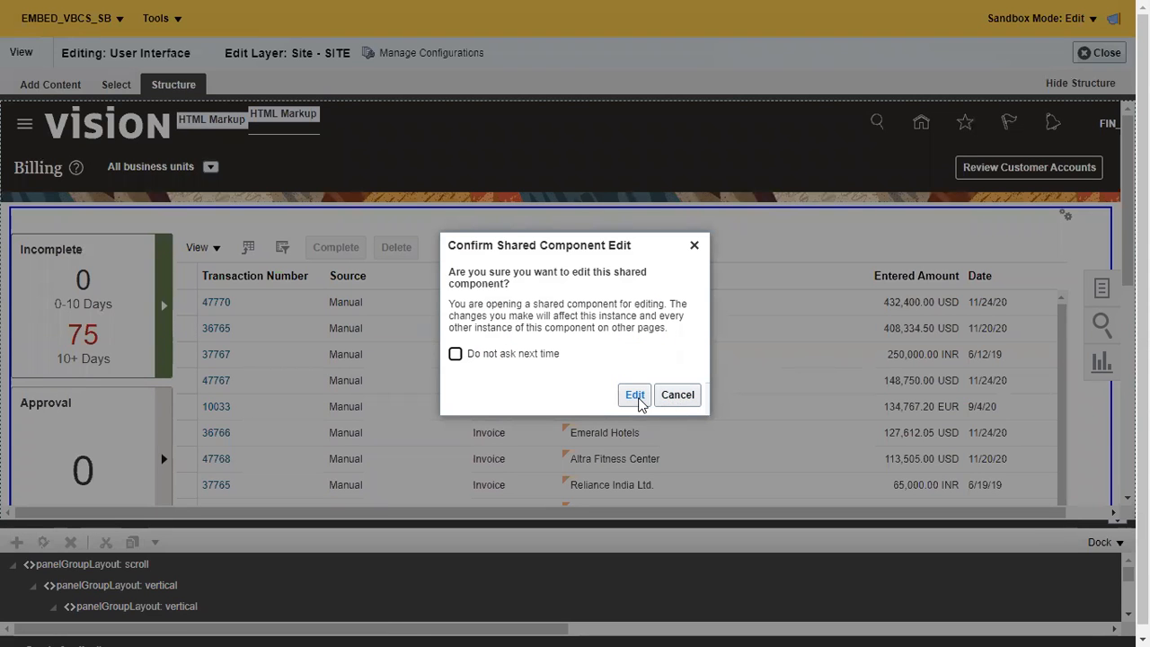
pyautogui.click(635, 395)
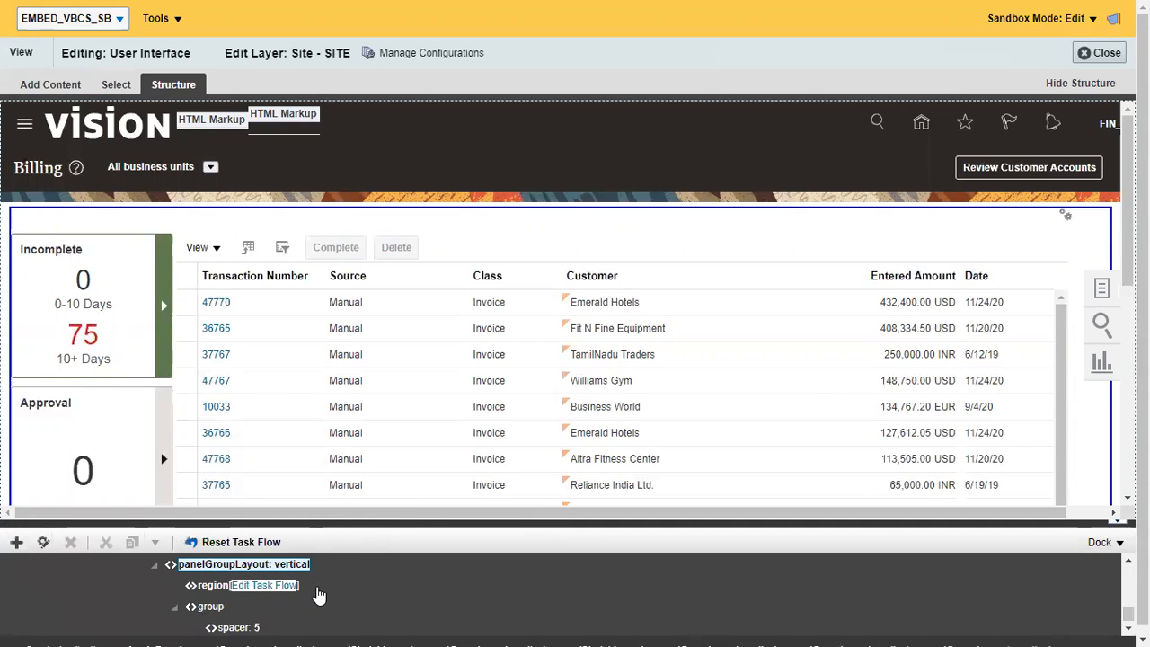
pyautogui.moveTo(25, 580)
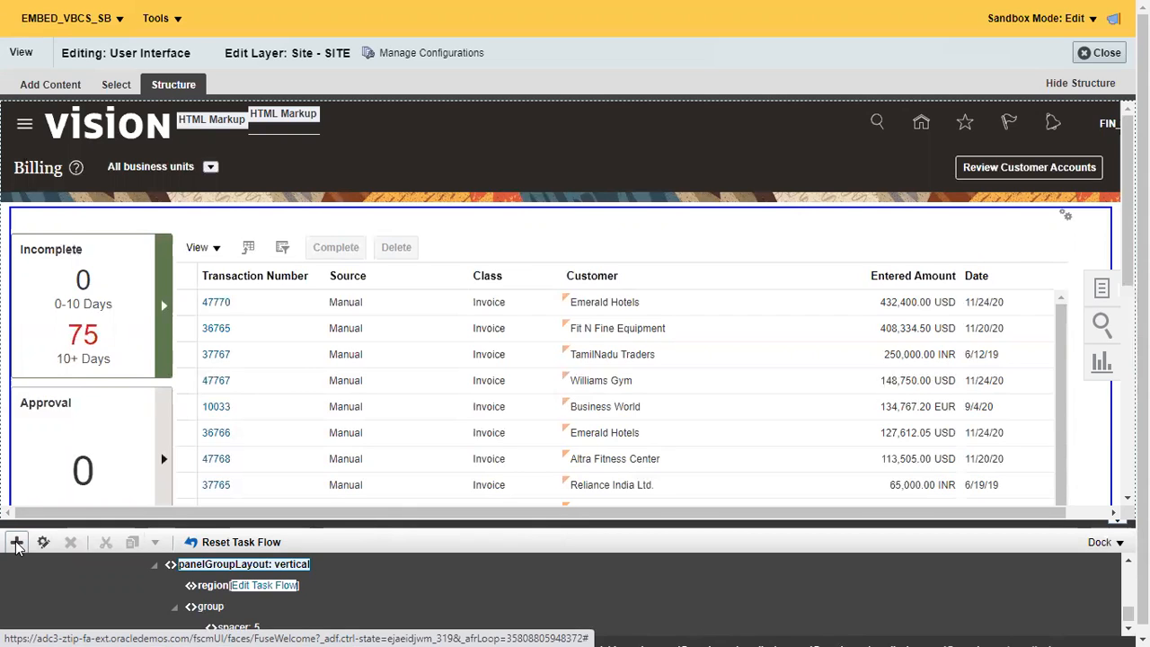
# Add a Web Page component from the Components catalog above the Billing table, then close the catalog.
pyautogui.click(16, 542)
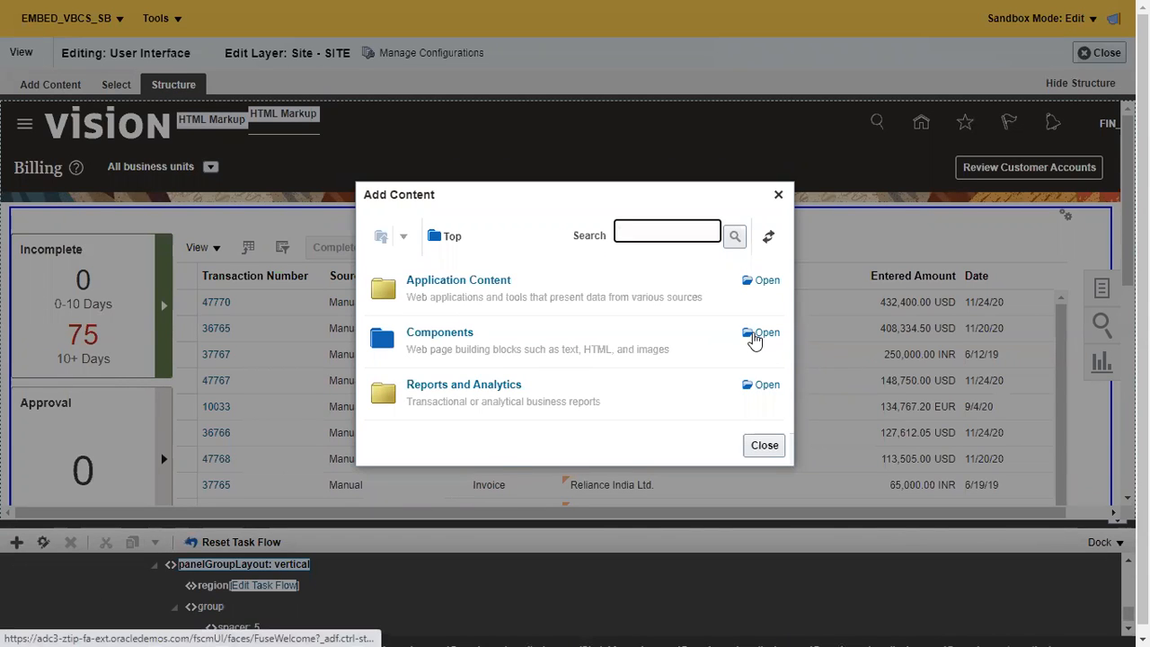
pyautogui.click(761, 333)
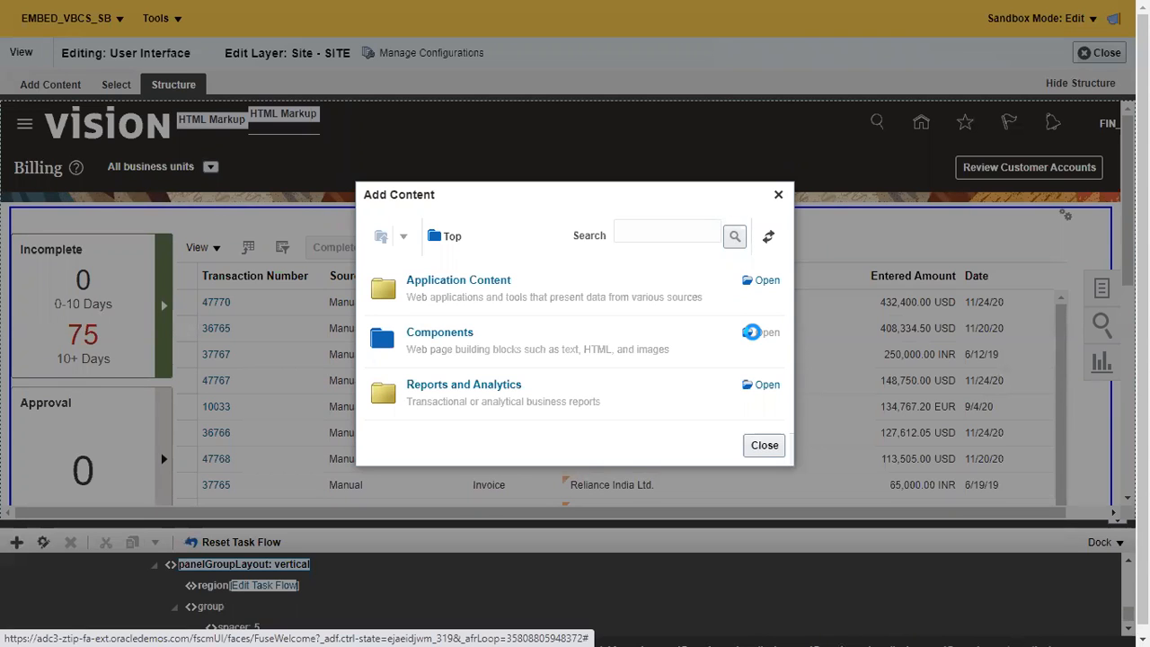
pyautogui.click(761, 332)
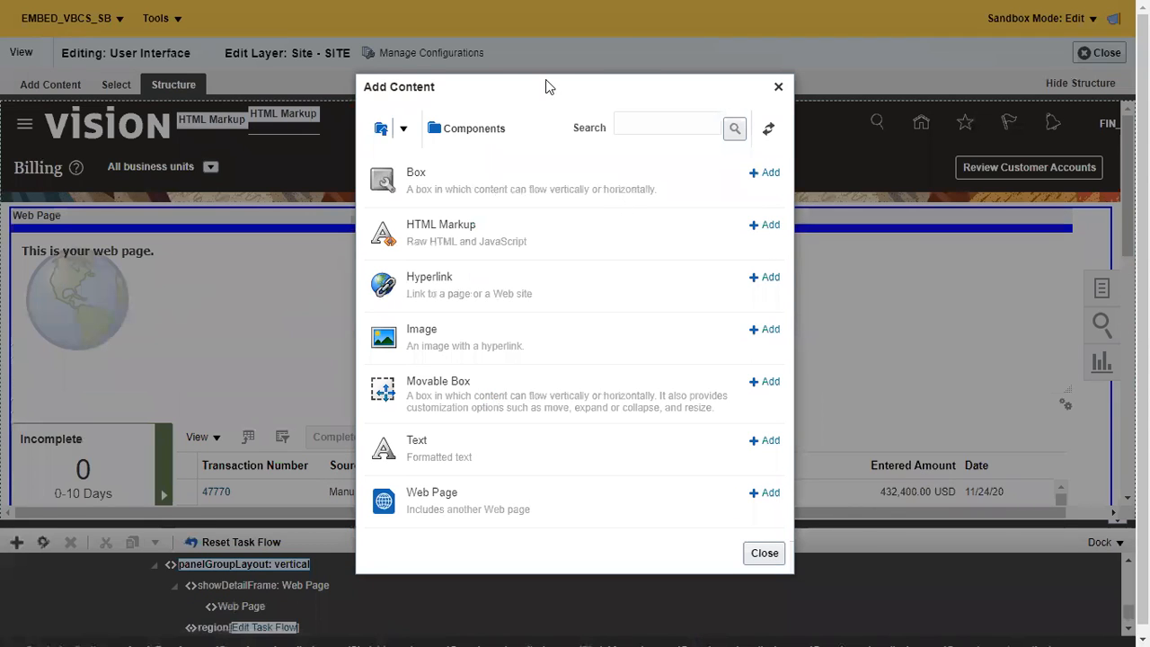
pyautogui.moveTo(550, 86); pyautogui.dragTo(500, 65)
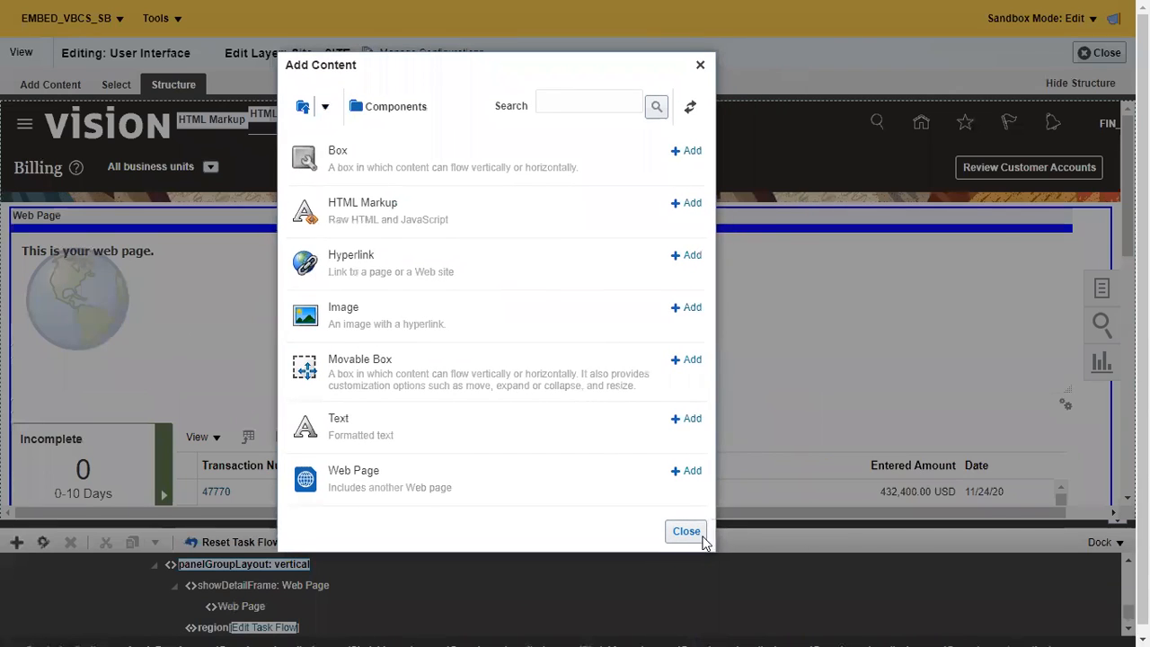
pyautogui.click(686, 531)
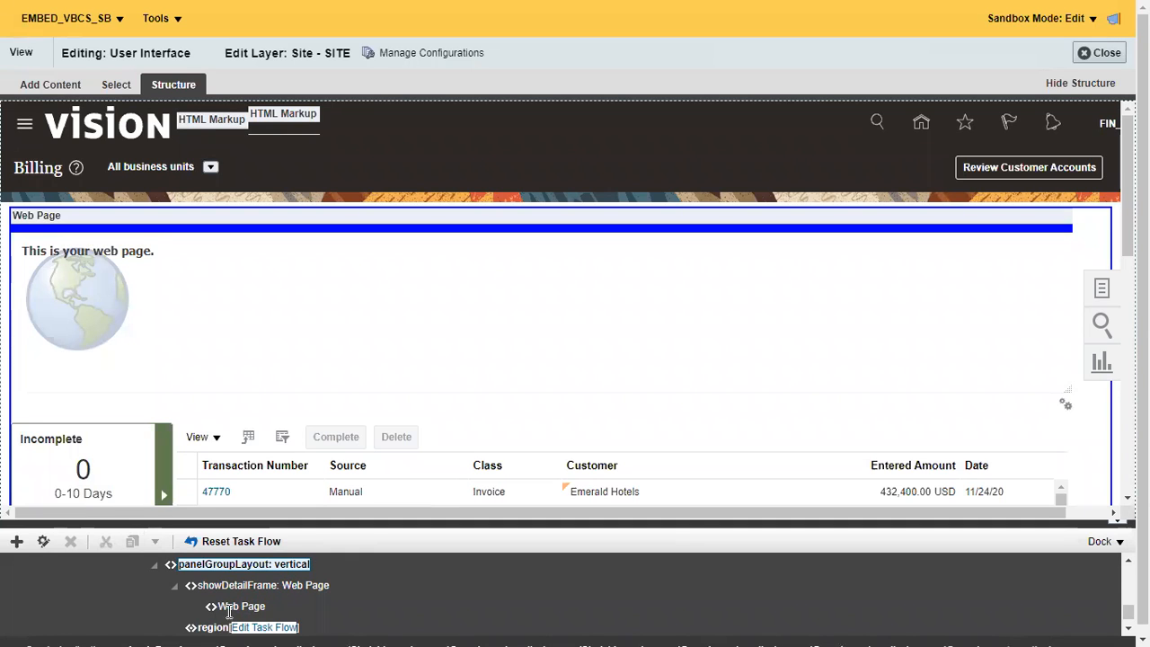
# Name the Web Page component 'VBCS Page' and edit its Source address.
pyautogui.click(242, 606)
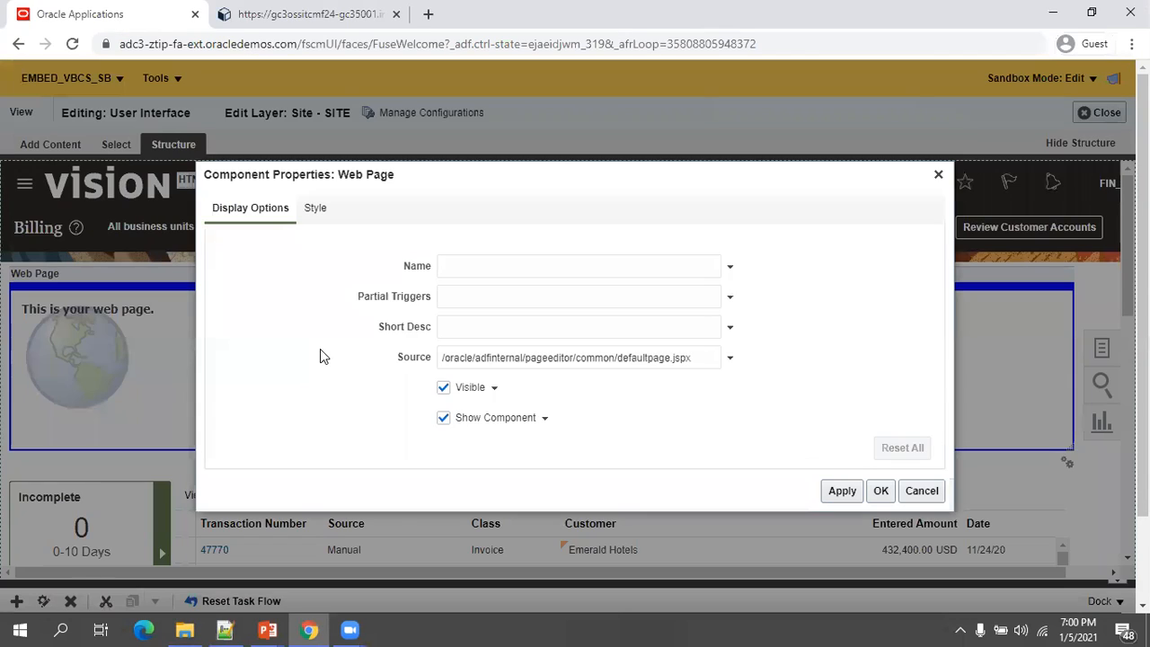
pyautogui.press('F11')
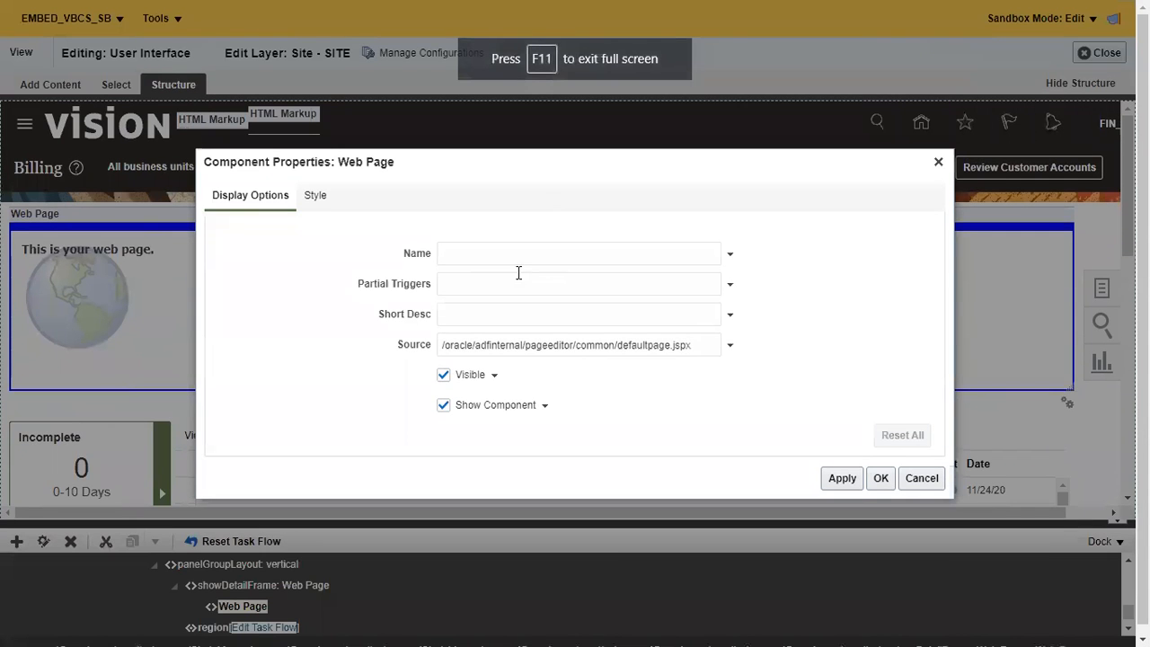
pyautogui.write('V')
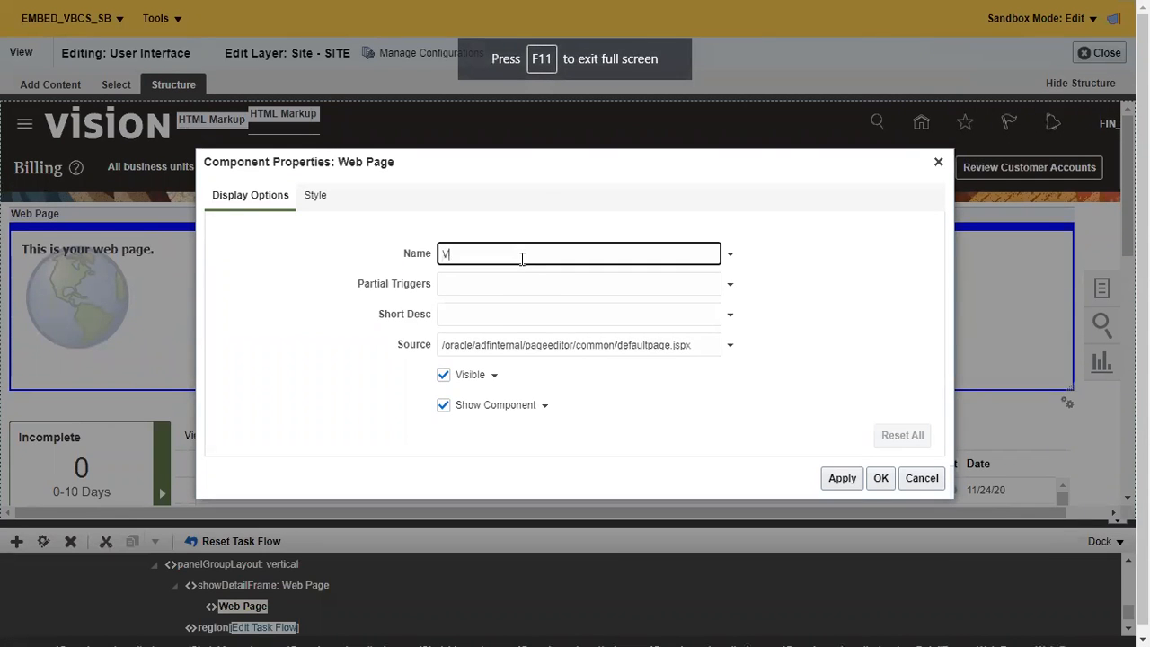
pyautogui.write('BCS Page')
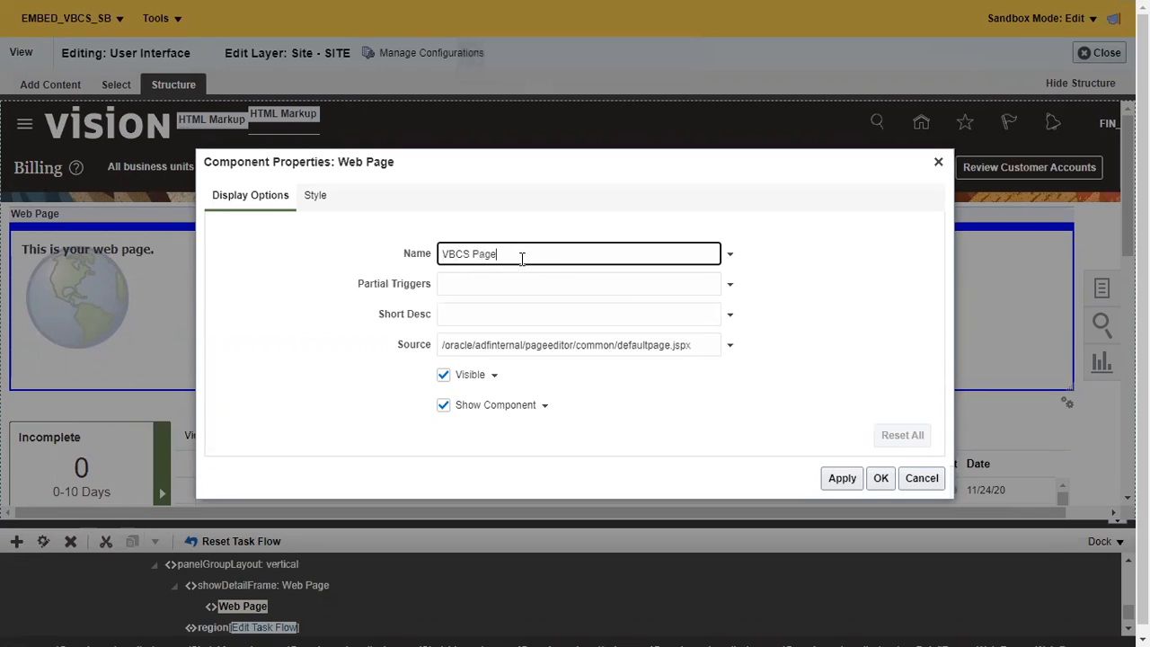
pyautogui.click(575, 344)
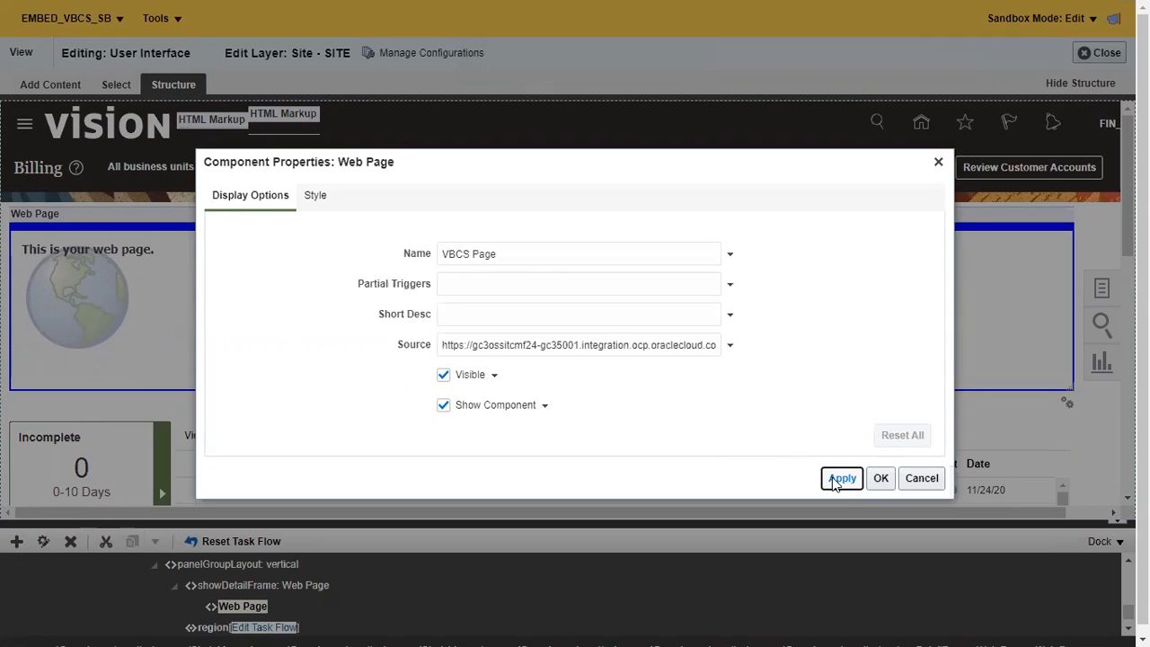
pyautogui.moveTo(881, 478)
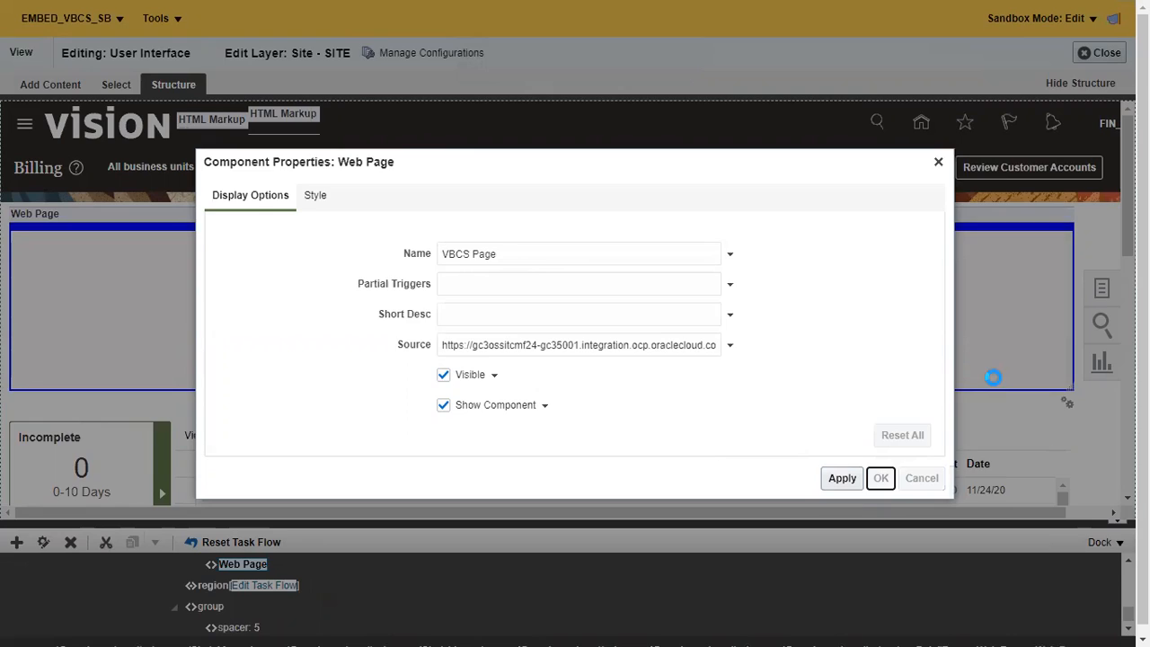
# Confirm the Web Page component properties with OK.
pyautogui.click(880, 477)
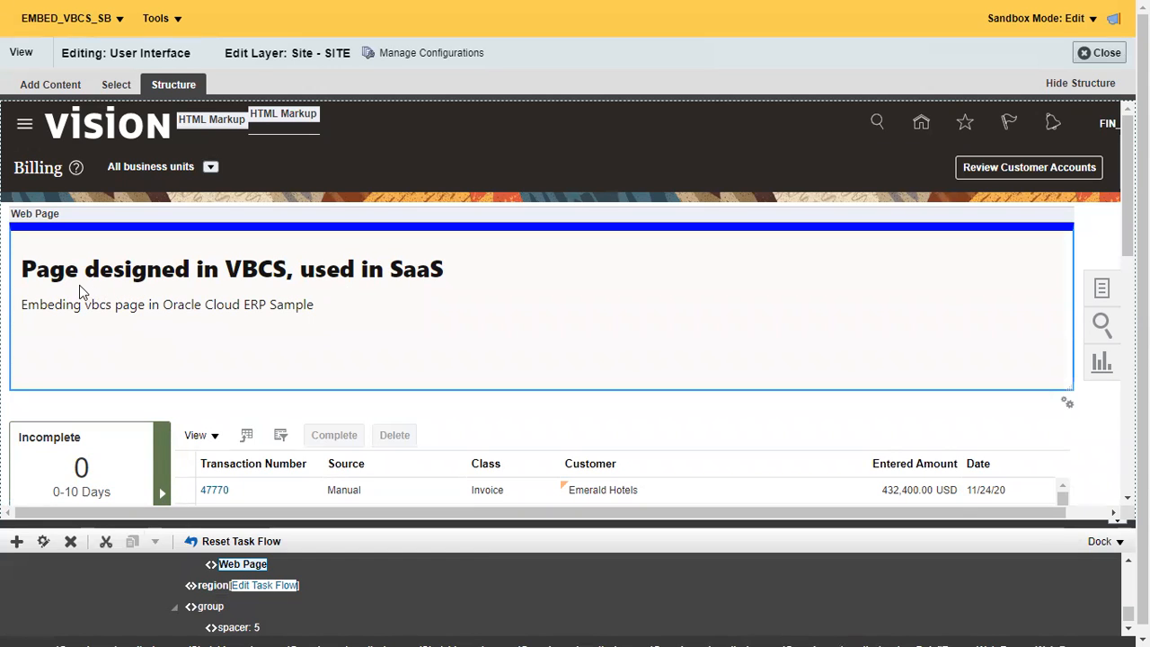
pyautogui.moveTo(335, 276)
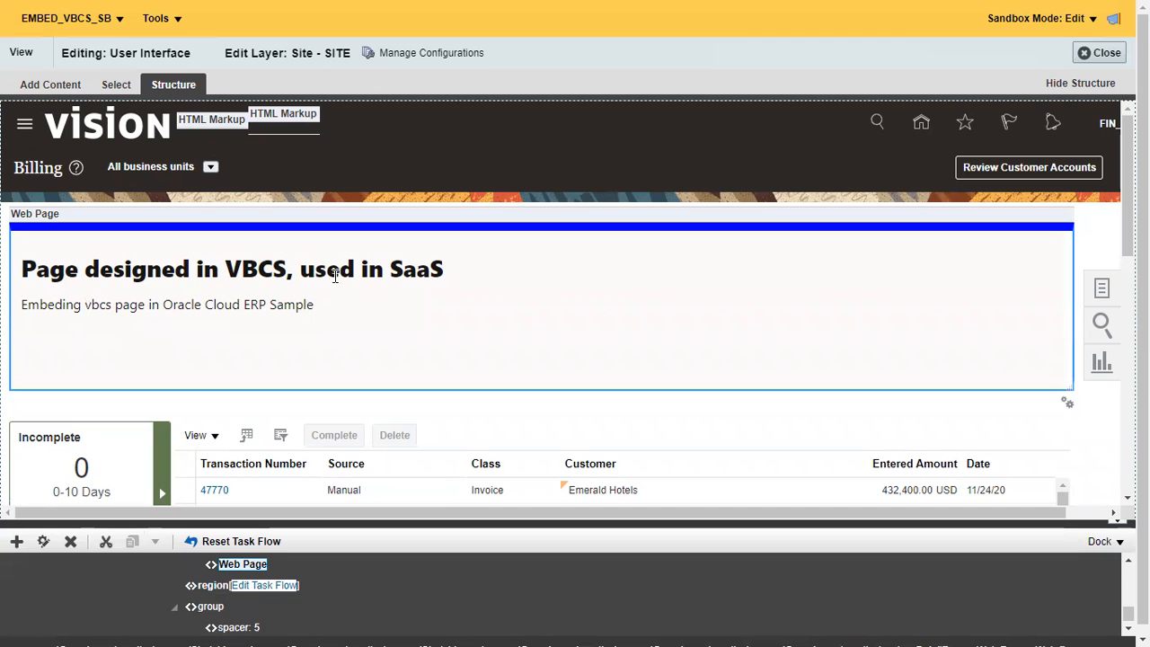
pyautogui.moveTo(180, 296)
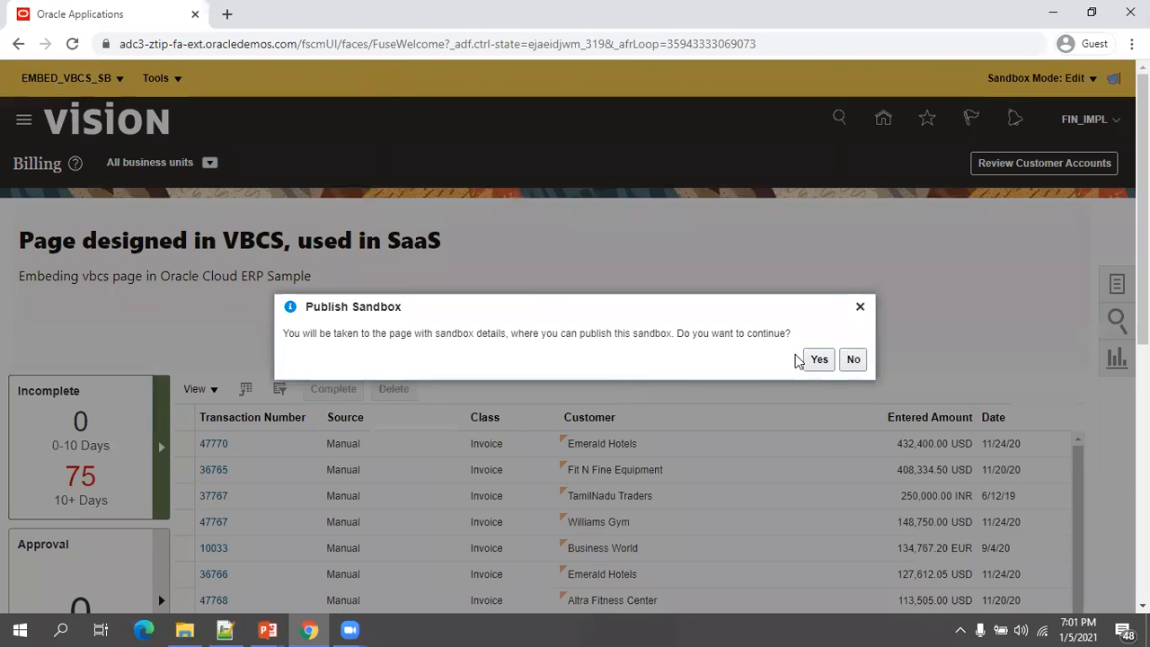
# Accept the Publish Sandbox prompt for EMBED_VBCS_SB to open its Sandbox Details.
pyautogui.click(818, 358)
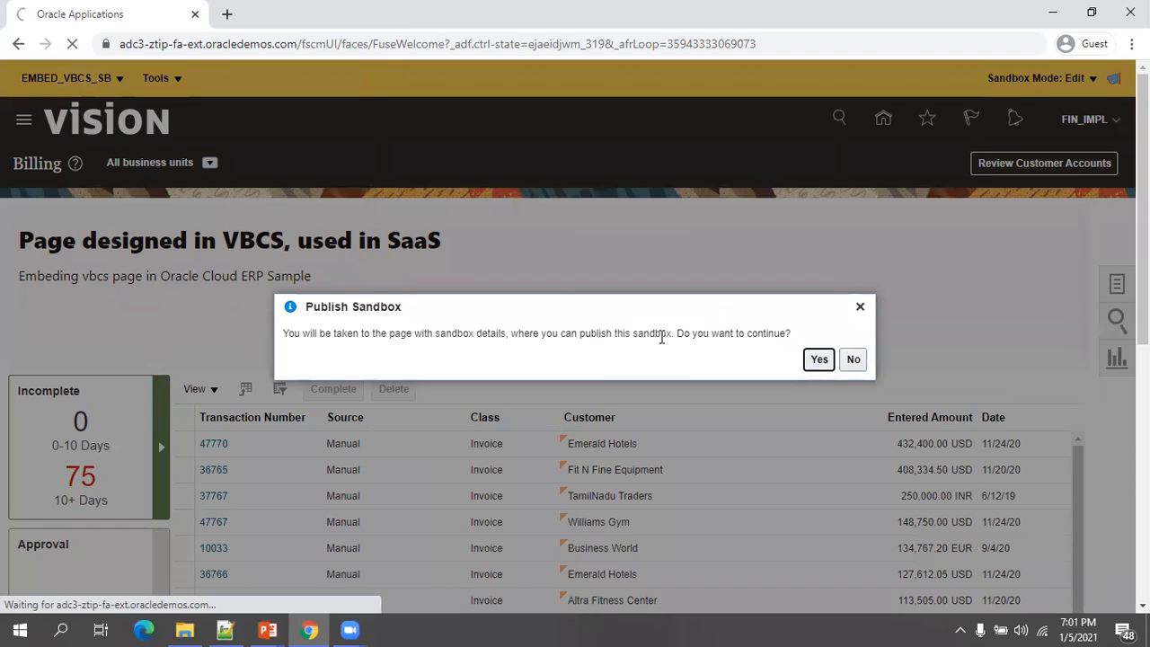
pyautogui.click(818, 359)
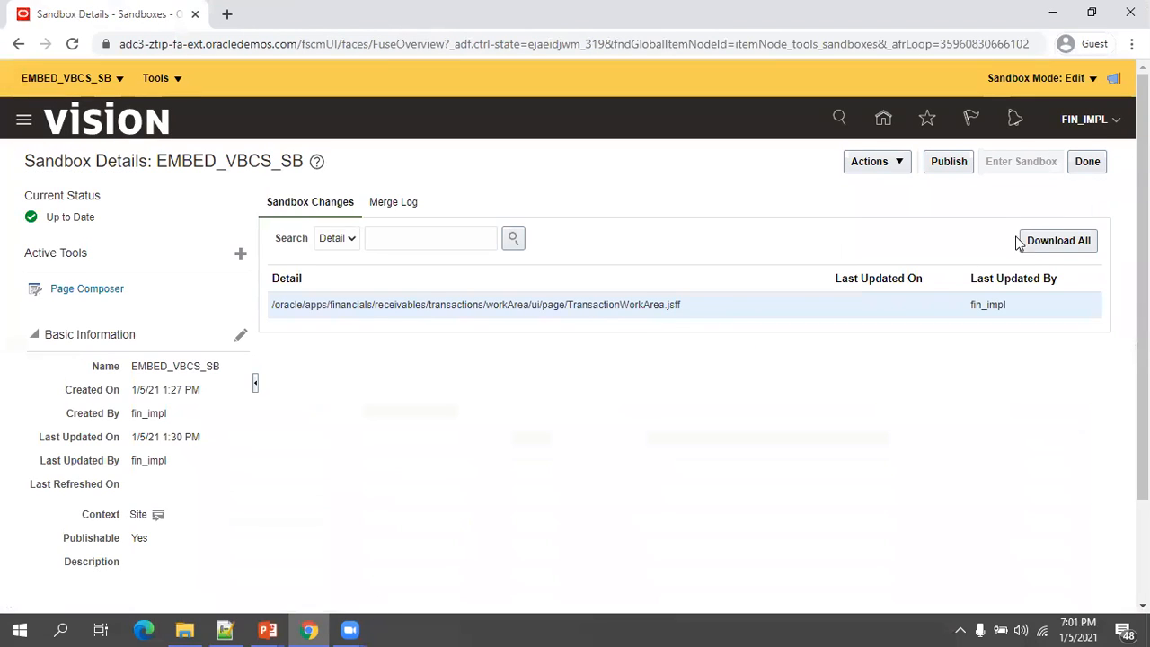
# Publish EMBED_VBCS_SB past the warning, then open Billing from the Receivables home page.
pyautogui.click(948, 161)
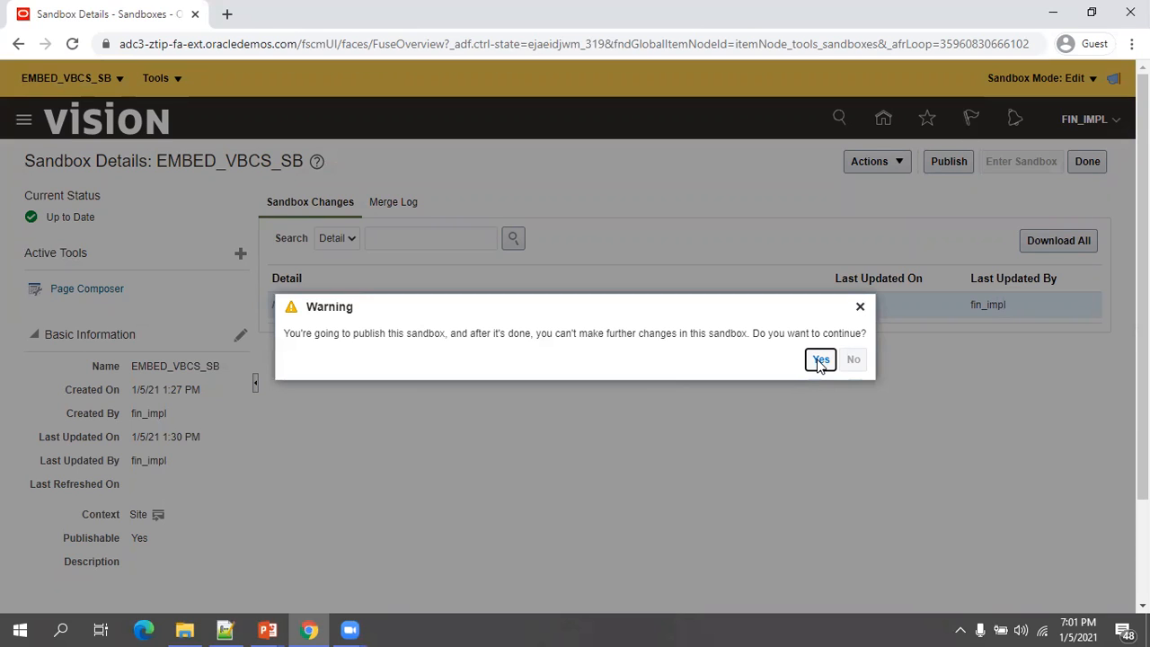
pyautogui.click(820, 360)
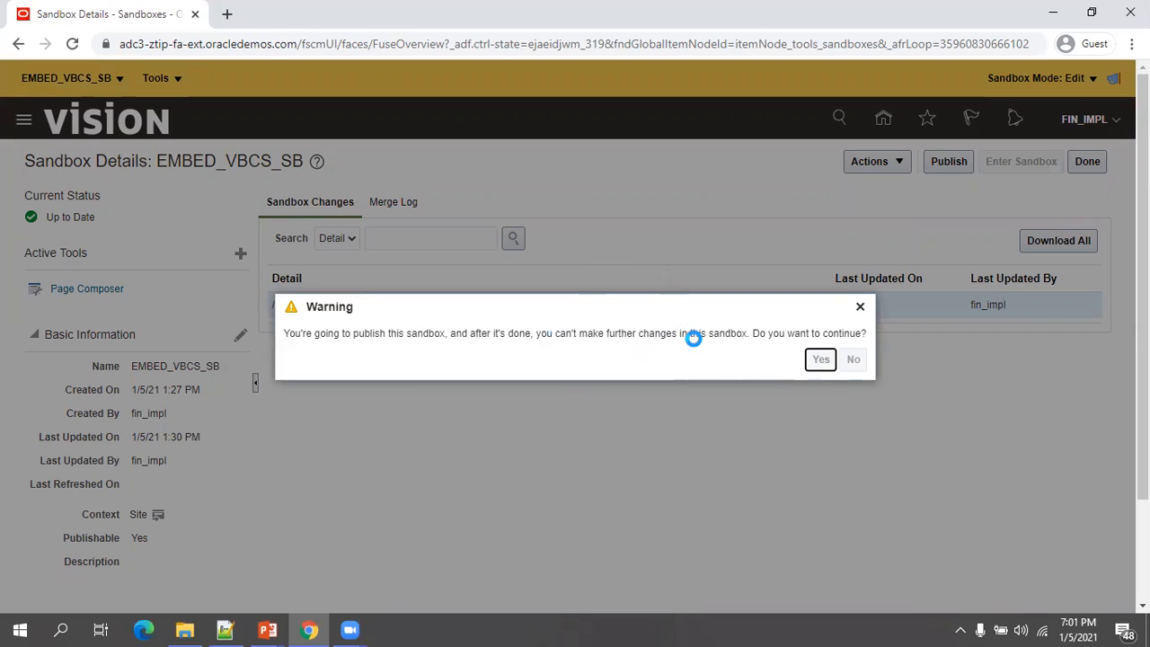
pyautogui.click(819, 359)
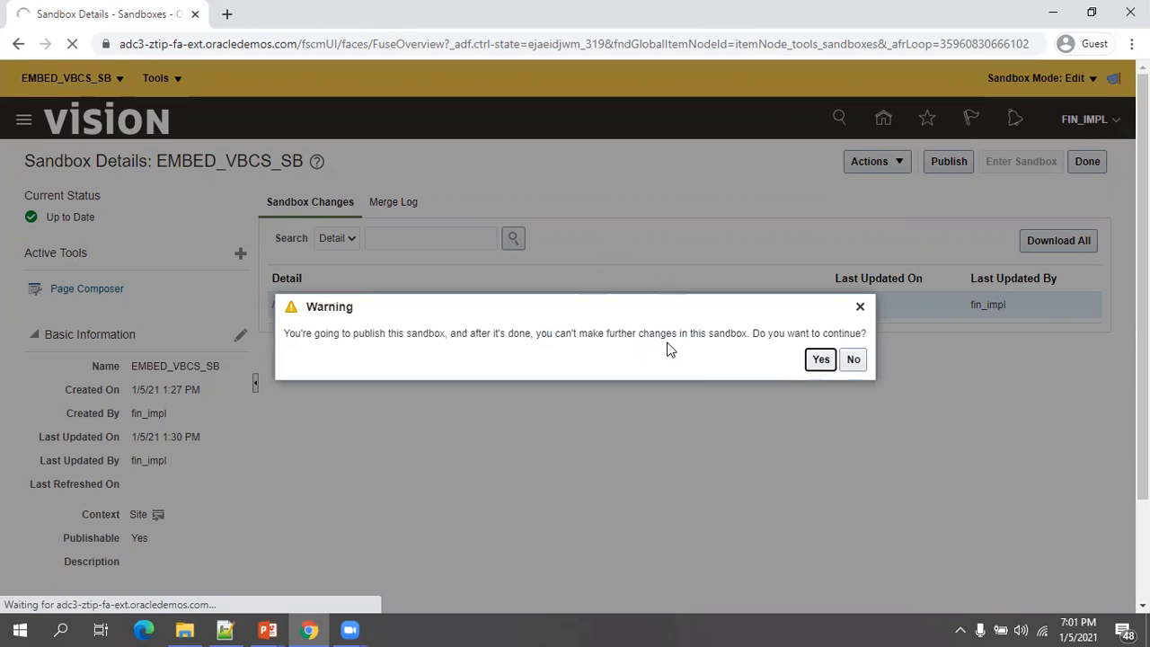
pyautogui.click(819, 359)
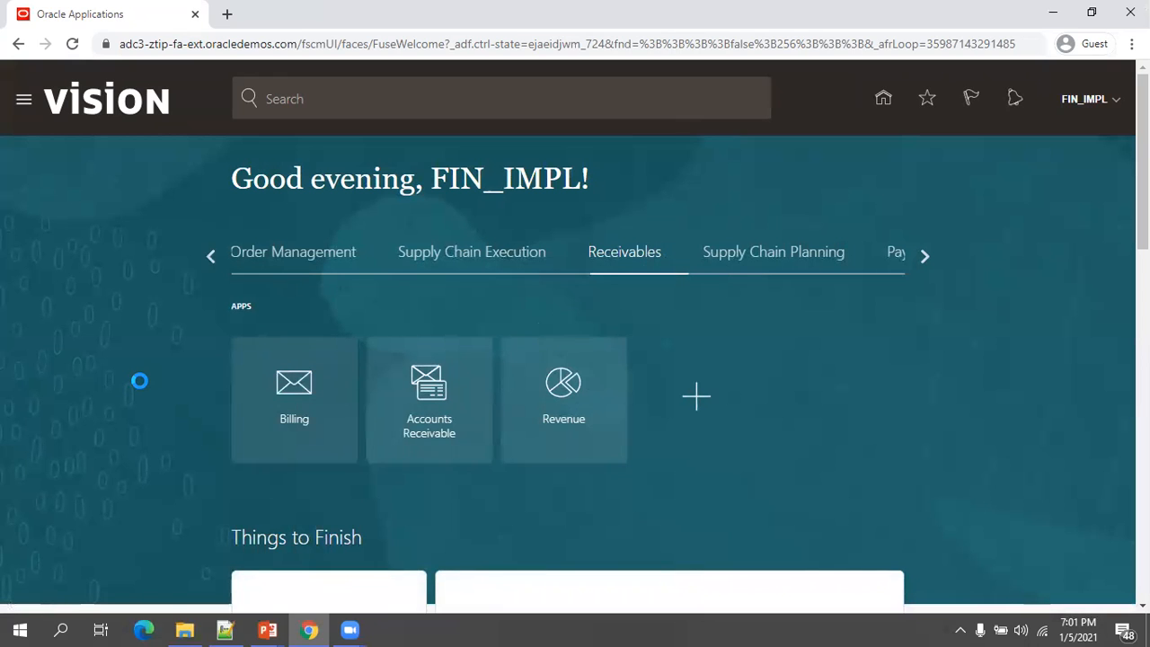
pyautogui.click(294, 399)
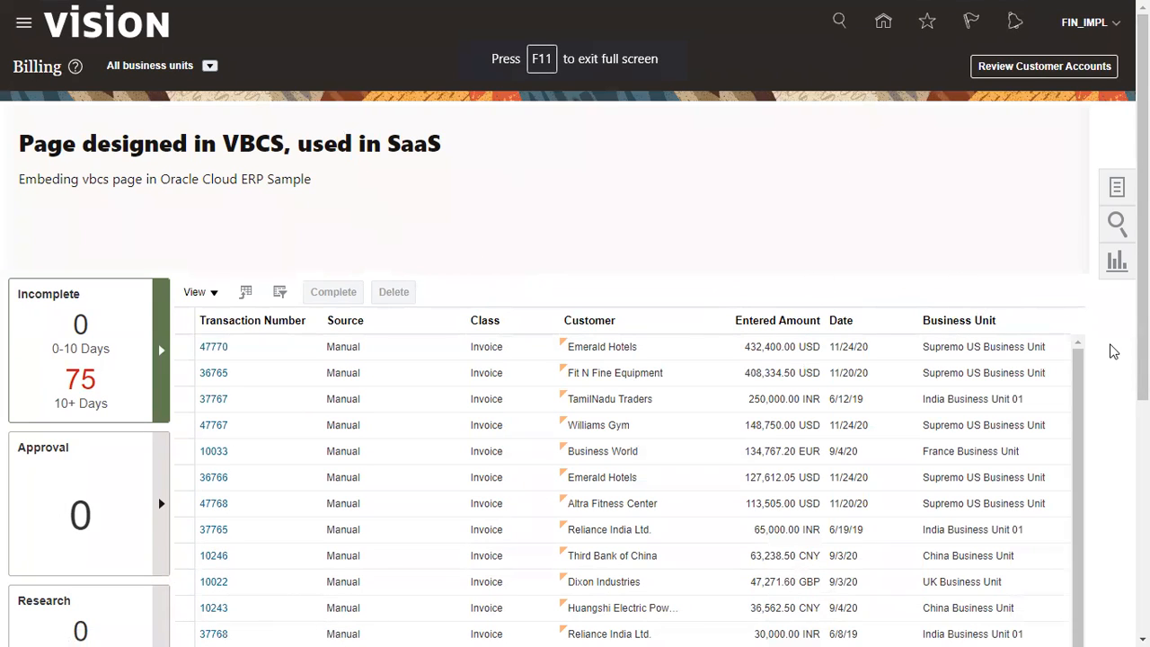
pyautogui.moveTo(604, 272)
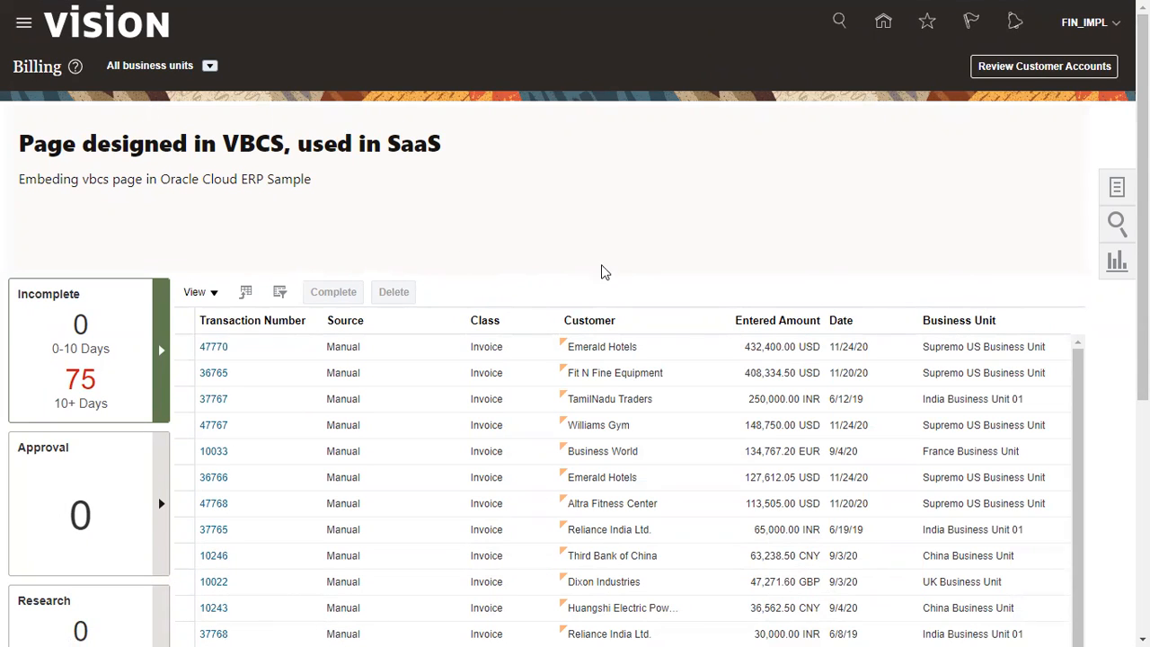
pyautogui.moveTo(1050, 284)
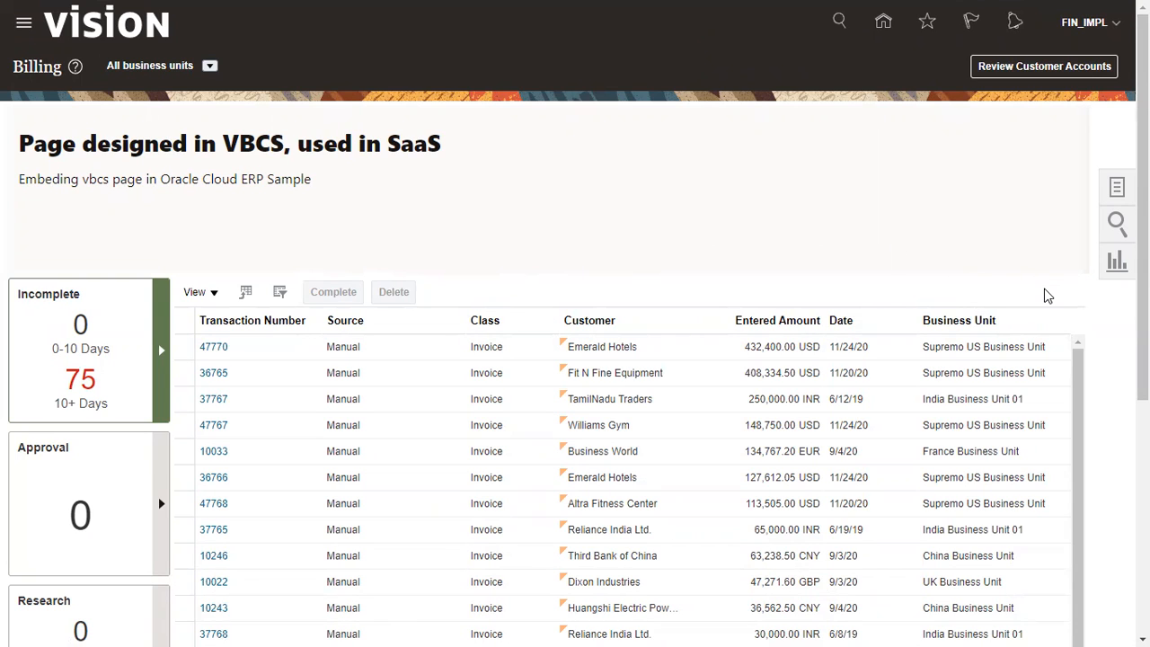
pyautogui.moveTo(448, 211)
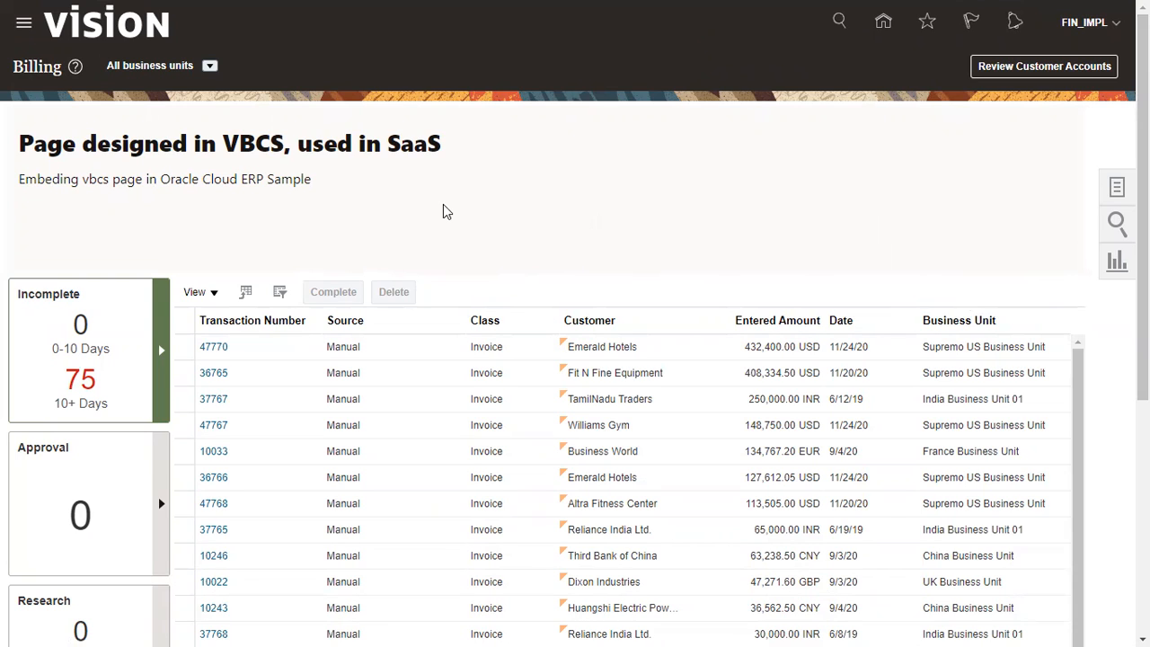
pyautogui.moveTo(688, 230)
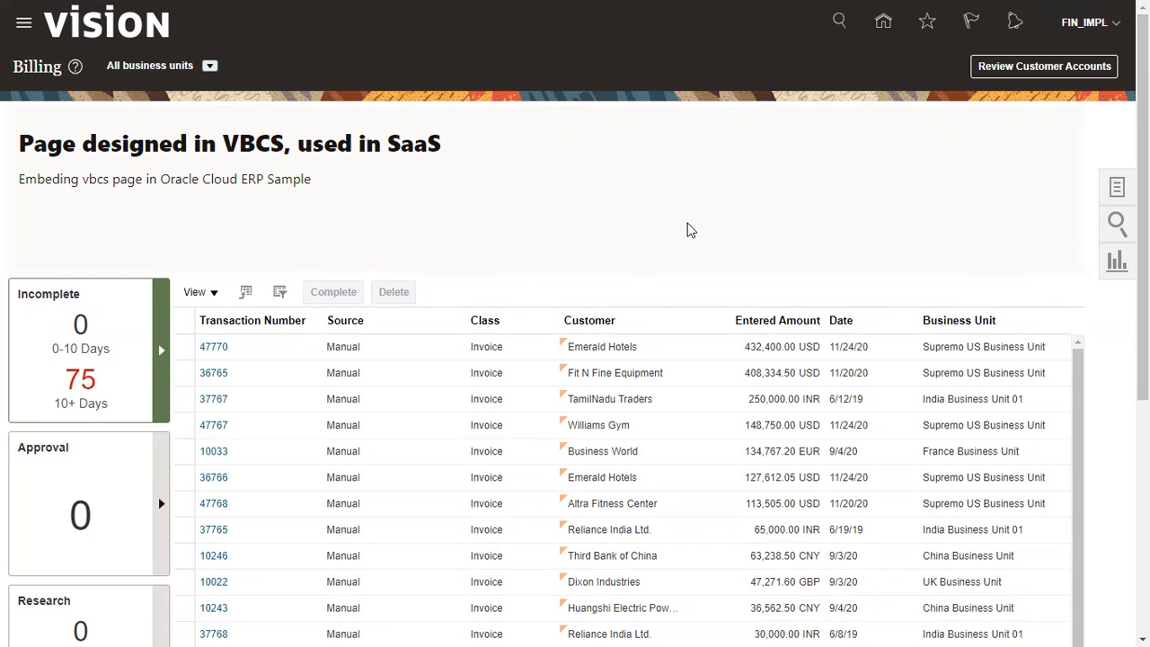
pyautogui.moveTo(308, 224)
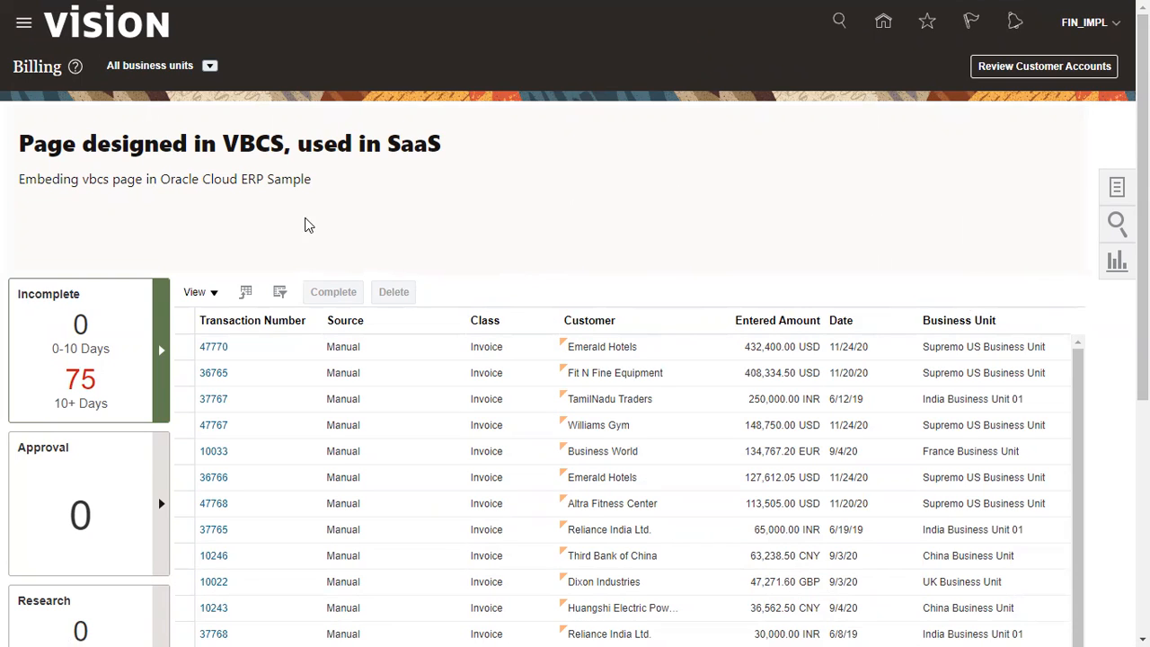
pyautogui.moveTo(736, 207)
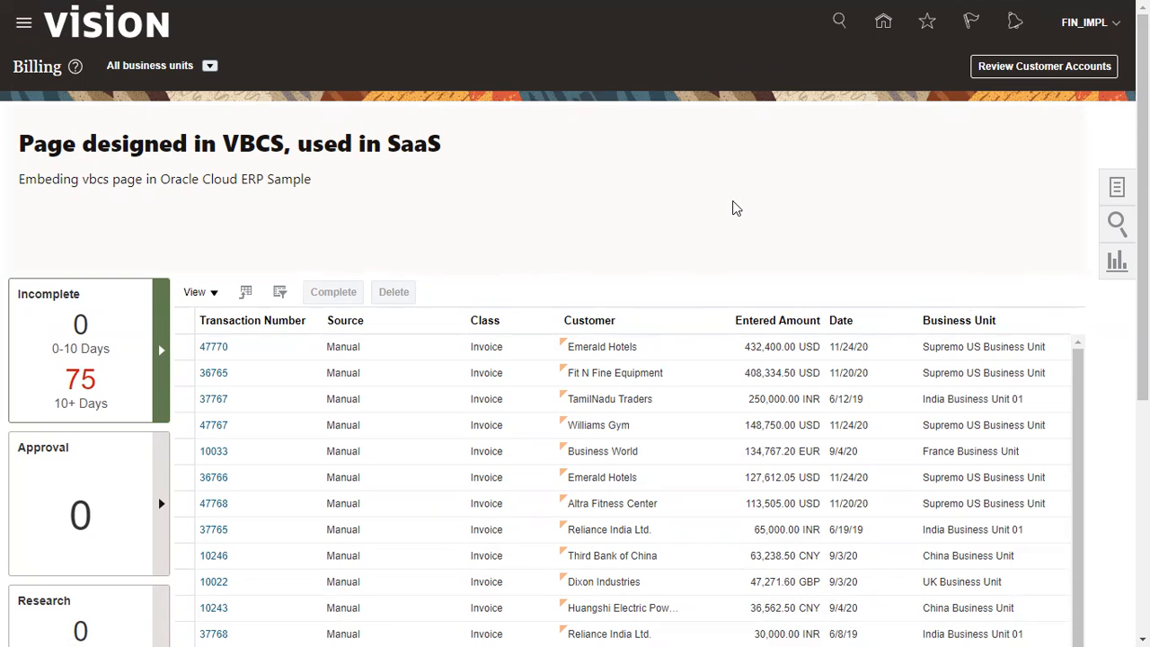
pyautogui.moveTo(731, 211)
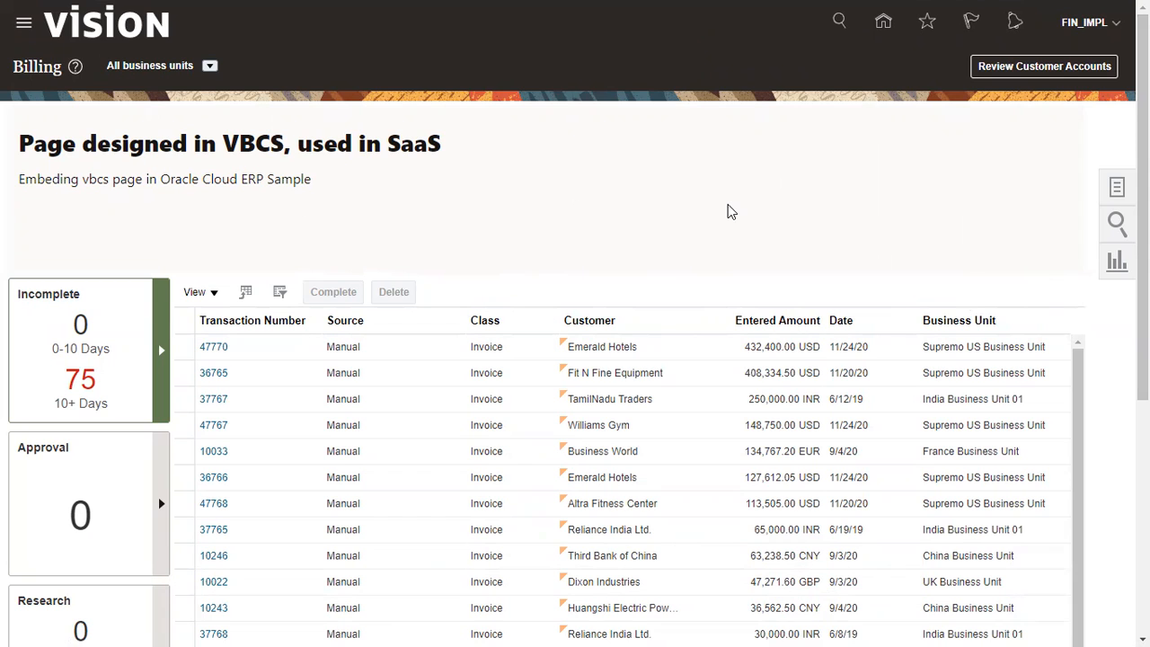